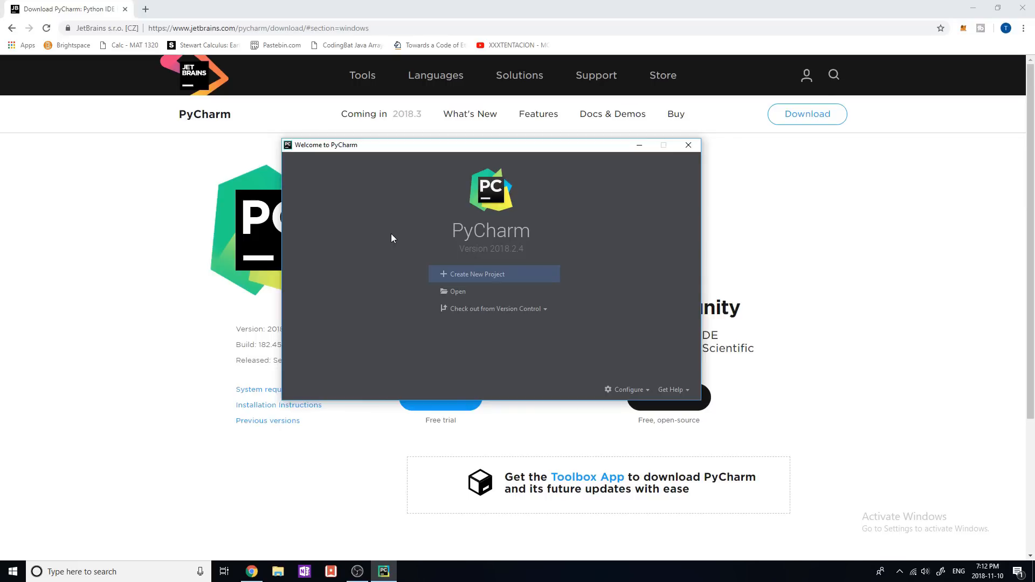
pyautogui.moveTo(402, 236)
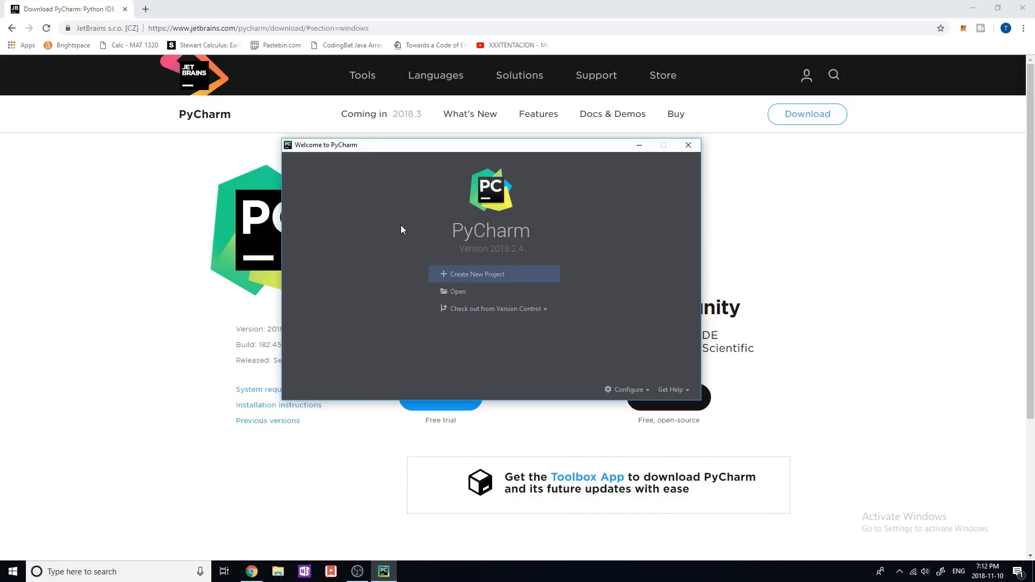
pyautogui.moveTo(453, 190)
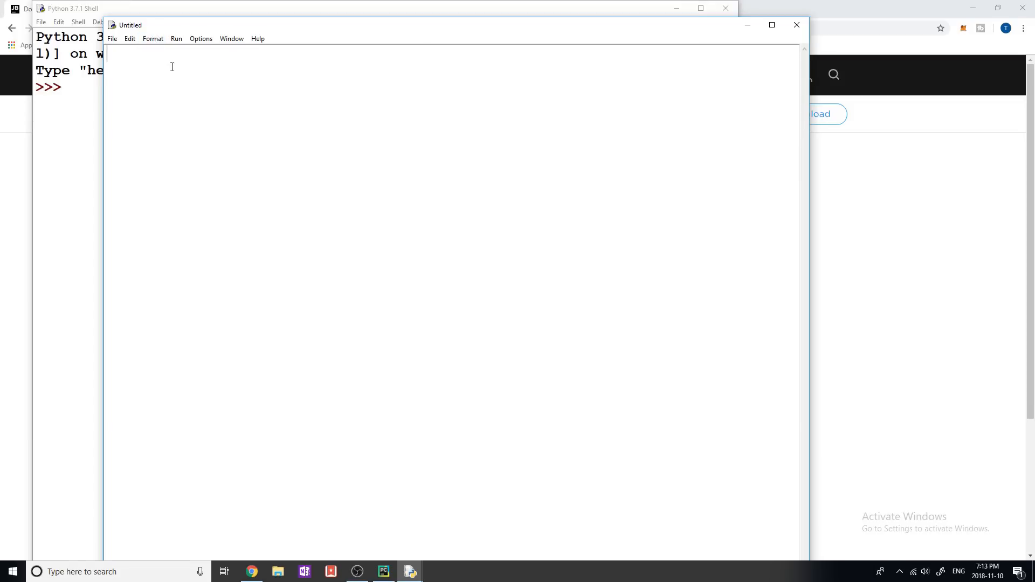
# Nudge the PyCharm welcome window aside and minimize it, leaving the browser's download page showing
pyautogui.click(796, 24)
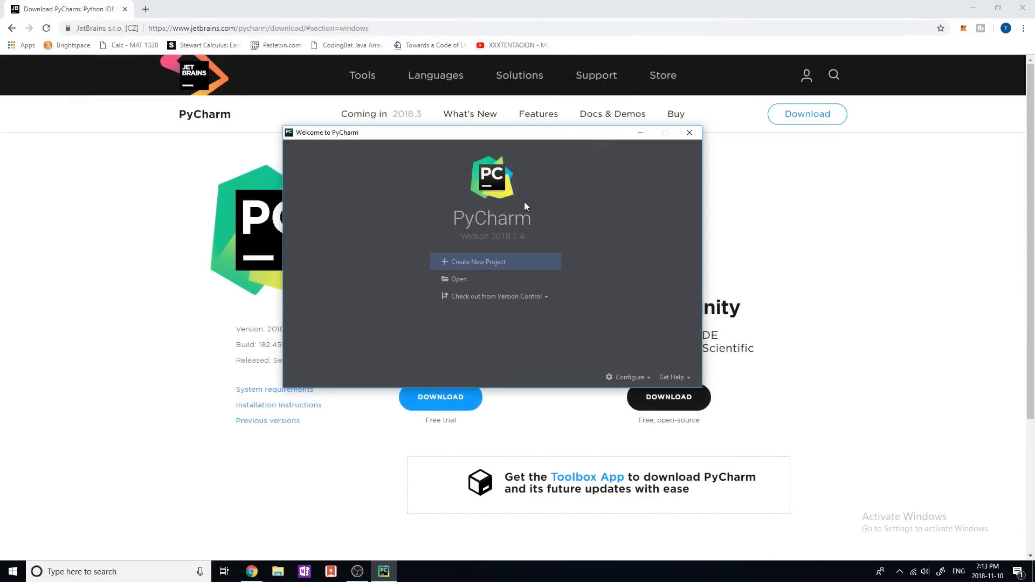
pyautogui.moveTo(514, 212)
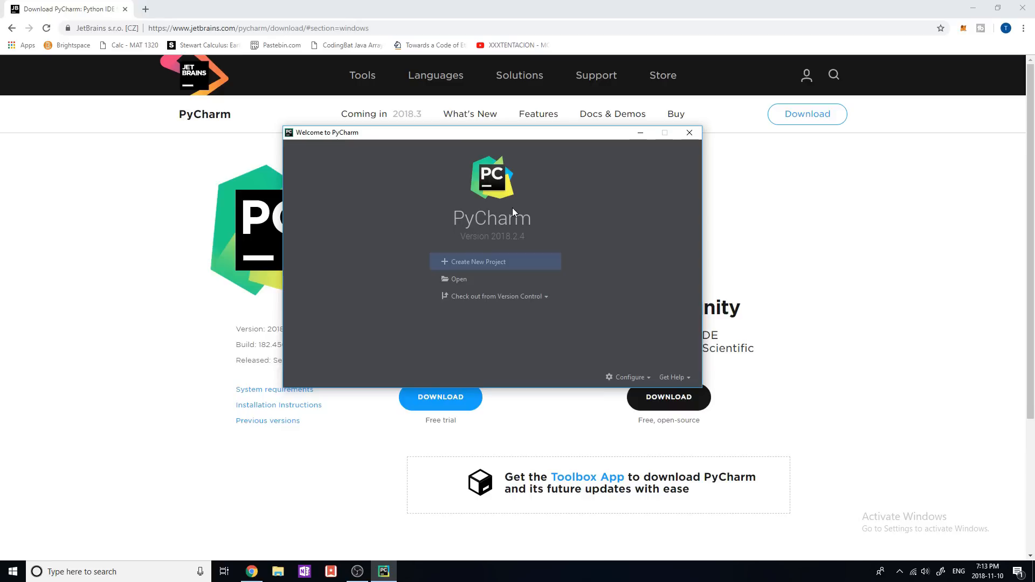
pyautogui.moveTo(518, 219)
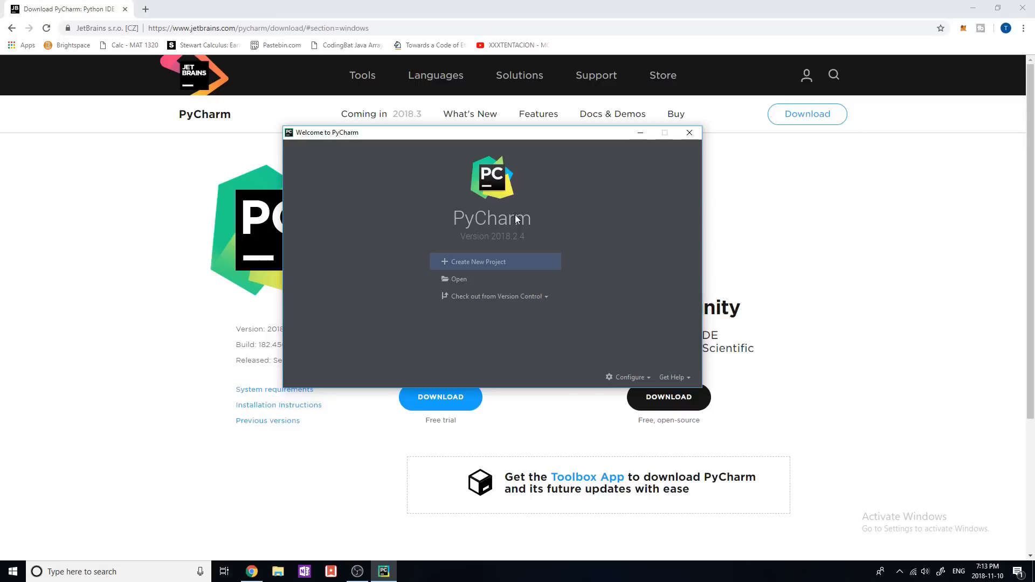
pyautogui.moveTo(515, 242)
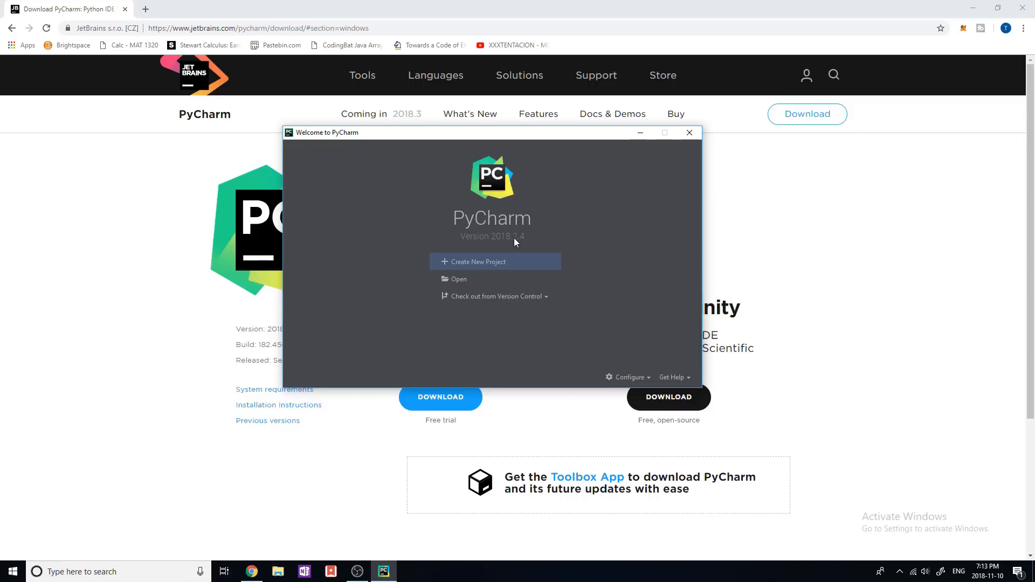
pyautogui.moveTo(525, 235)
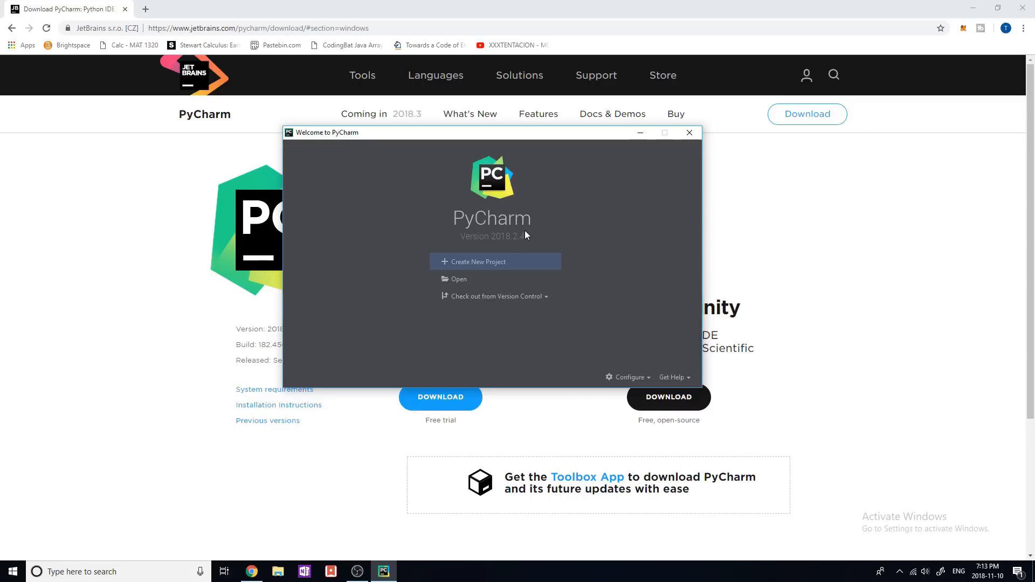
pyautogui.moveTo(529, 231)
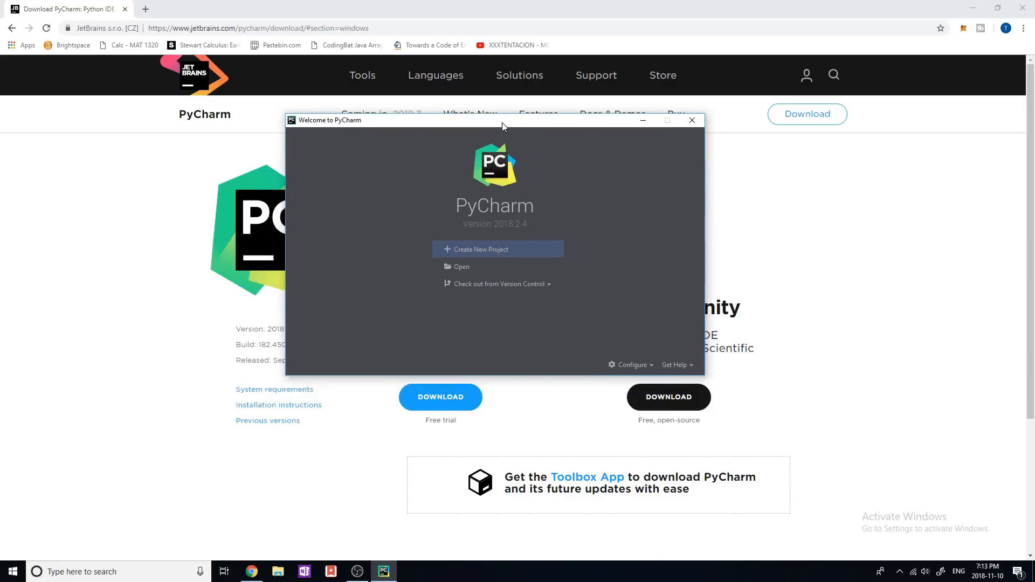
pyautogui.moveTo(502, 120); pyautogui.dragTo(479, 136)
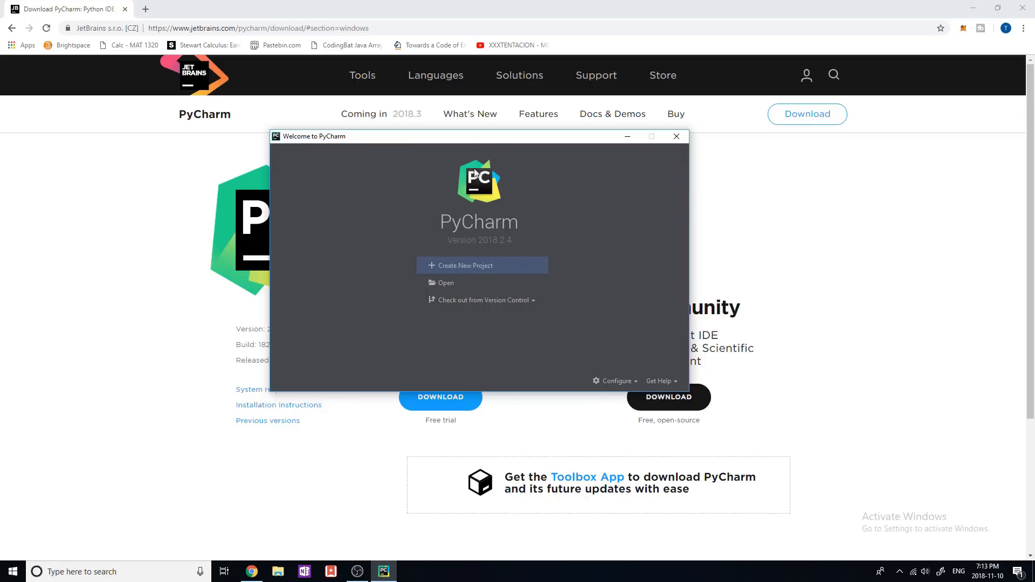
pyautogui.click(675, 135)
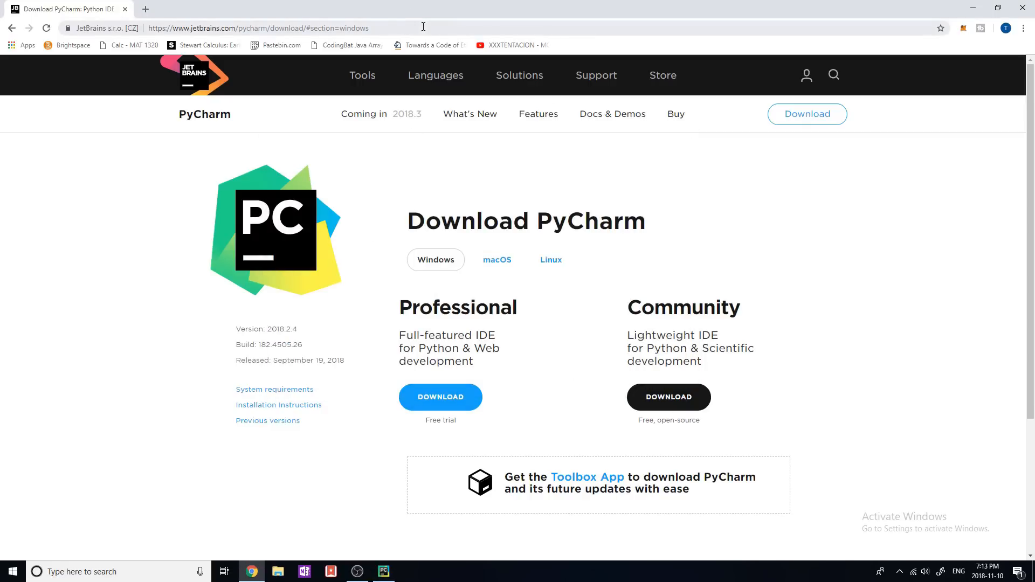
pyautogui.moveTo(635, 295)
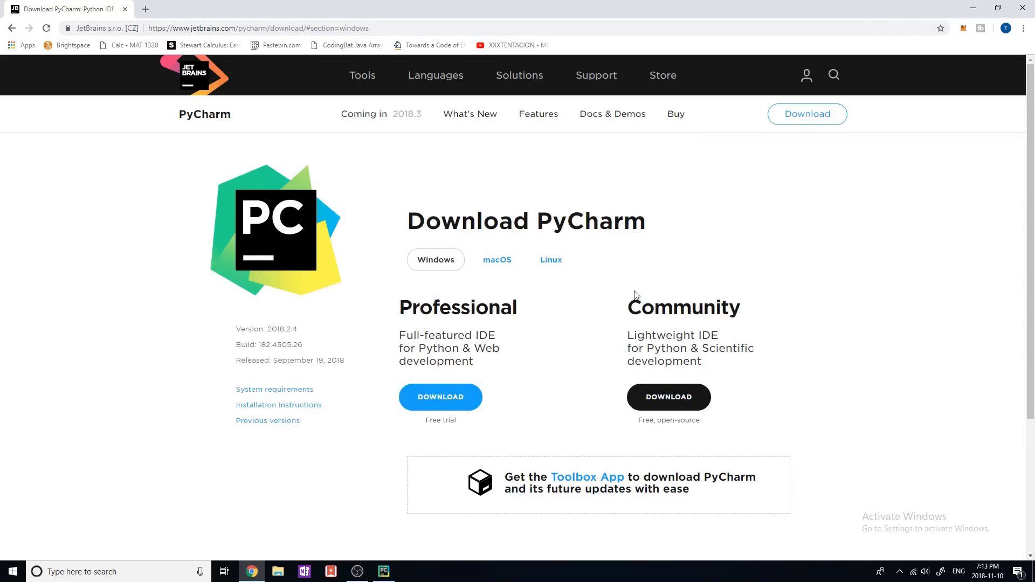
pyautogui.moveTo(604, 366)
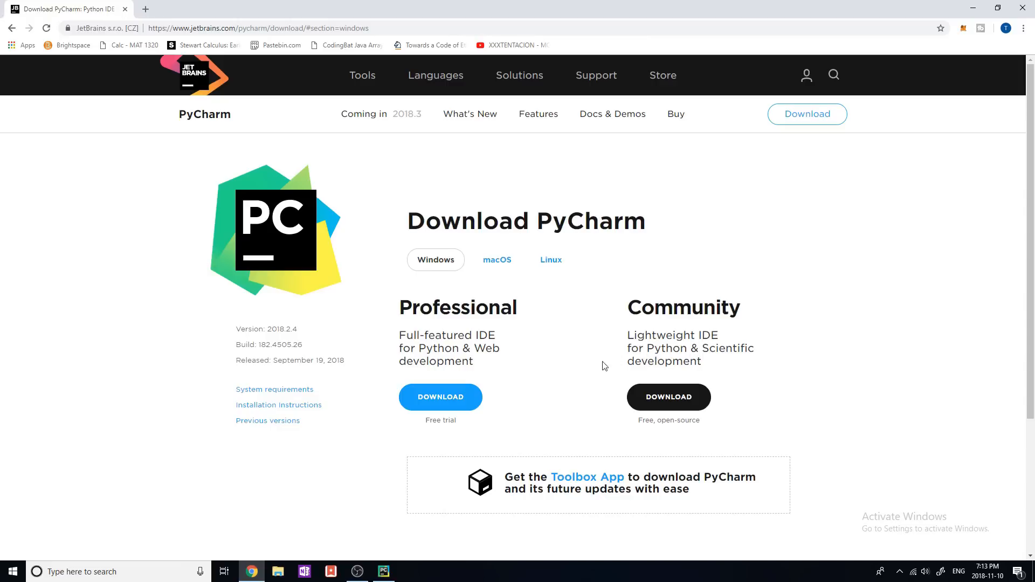
pyautogui.moveTo(528, 334)
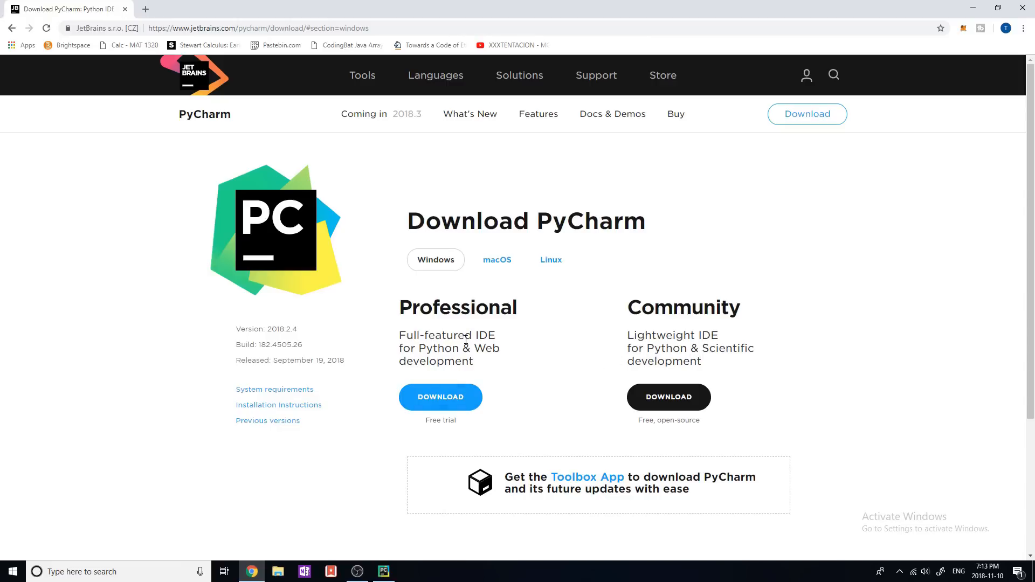
pyautogui.moveTo(477, 381)
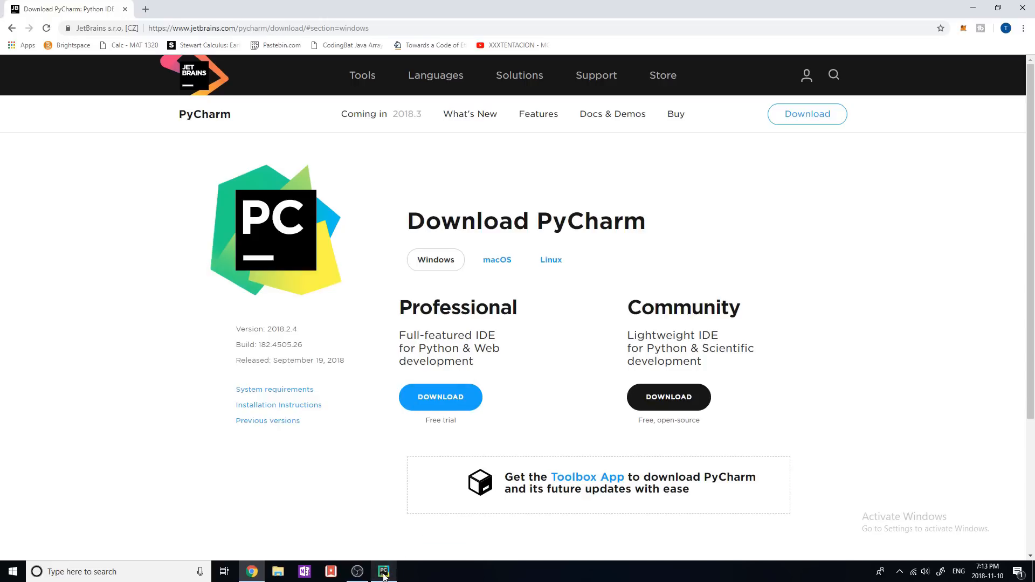
pyautogui.moveTo(607, 368)
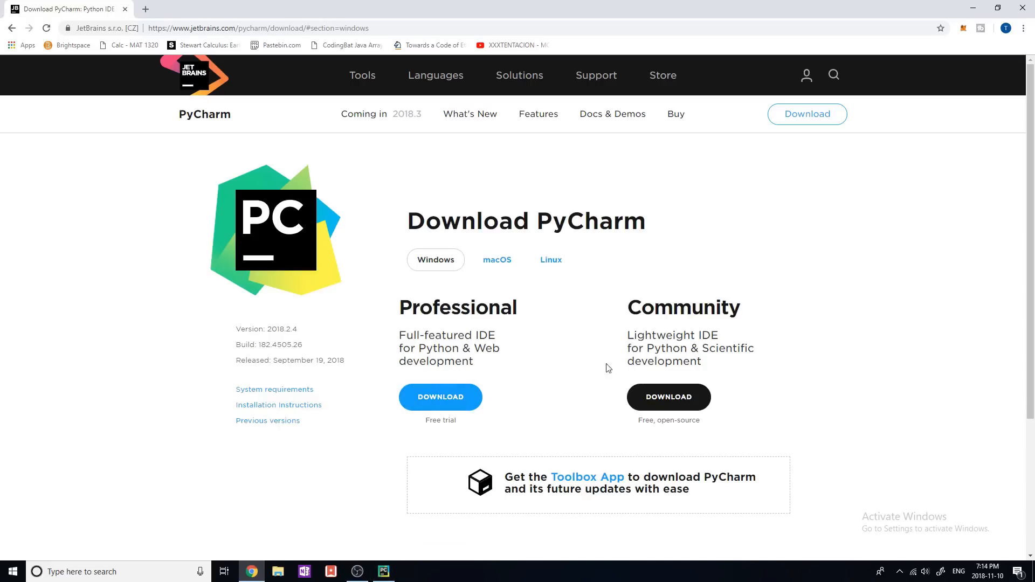
pyautogui.moveTo(448, 539)
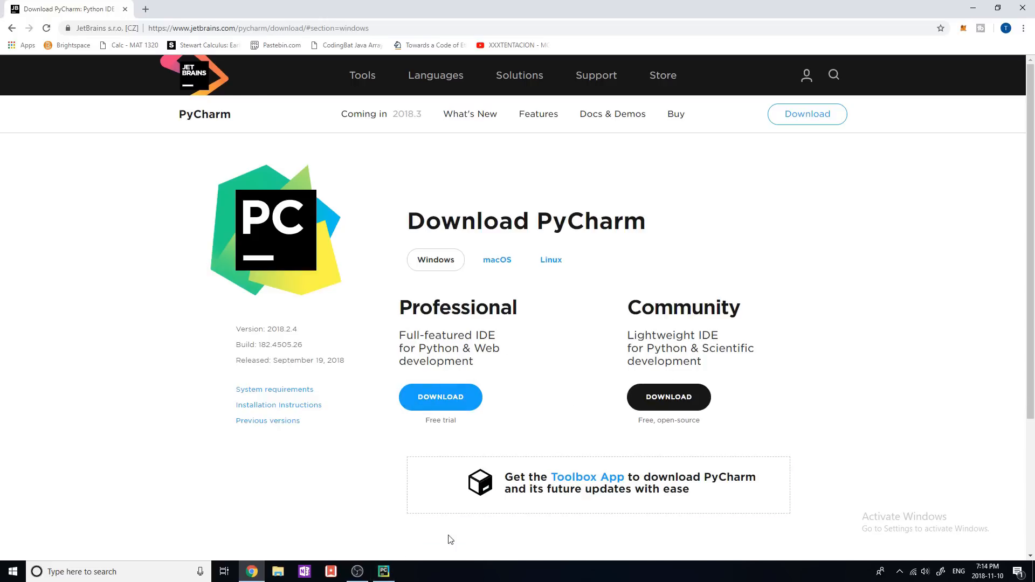
# Open the existing 'machine learning' project from the Desktop > Python folder via the welcome screen
pyautogui.click(383, 572)
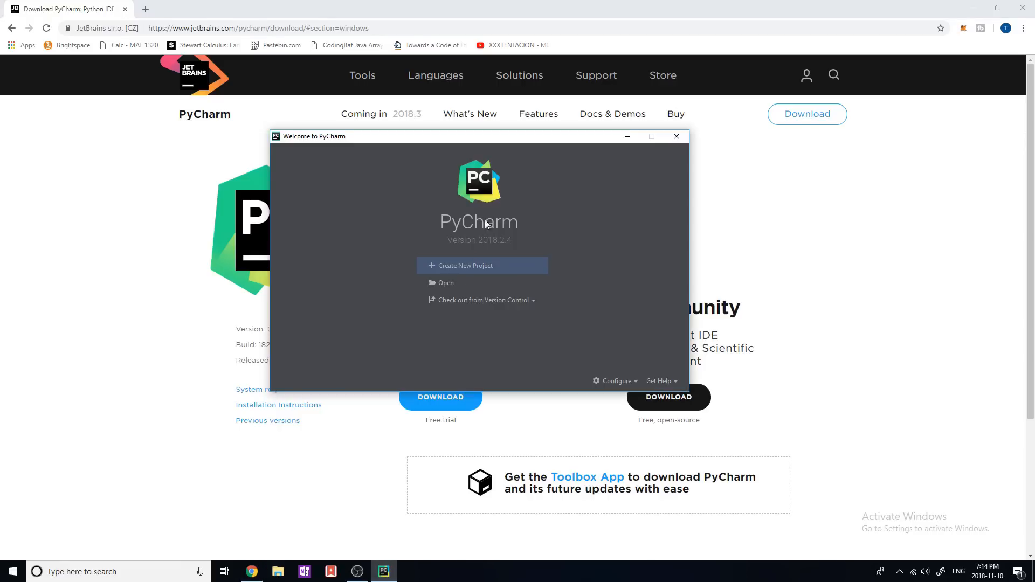
pyautogui.moveTo(446, 282)
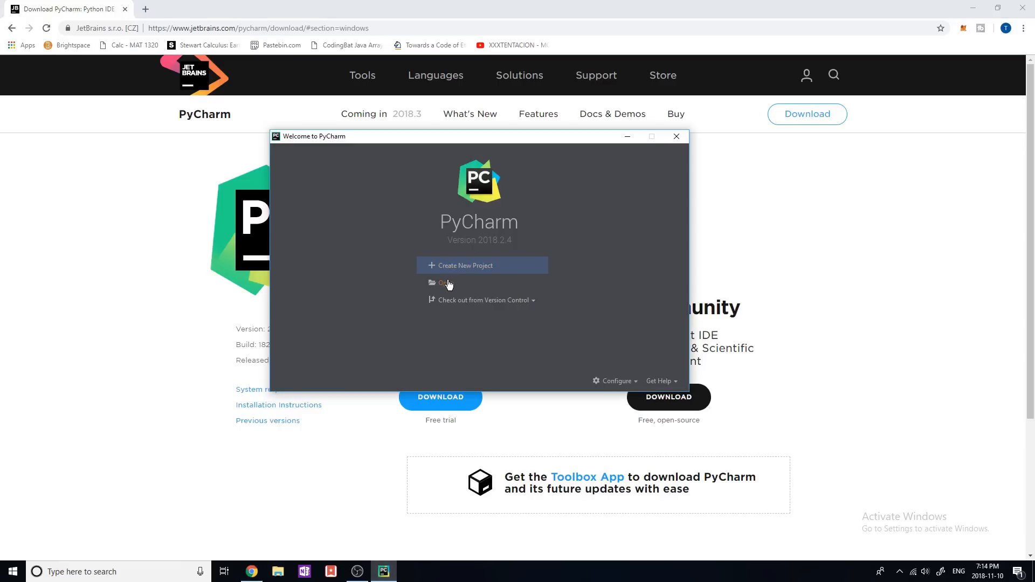
pyautogui.click(449, 283)
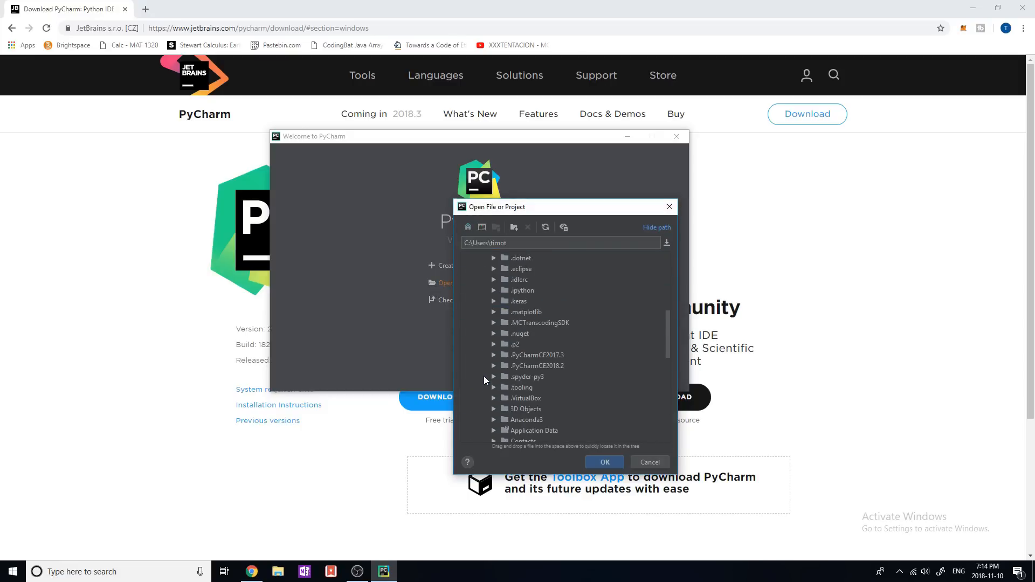
pyautogui.scroll(-3)
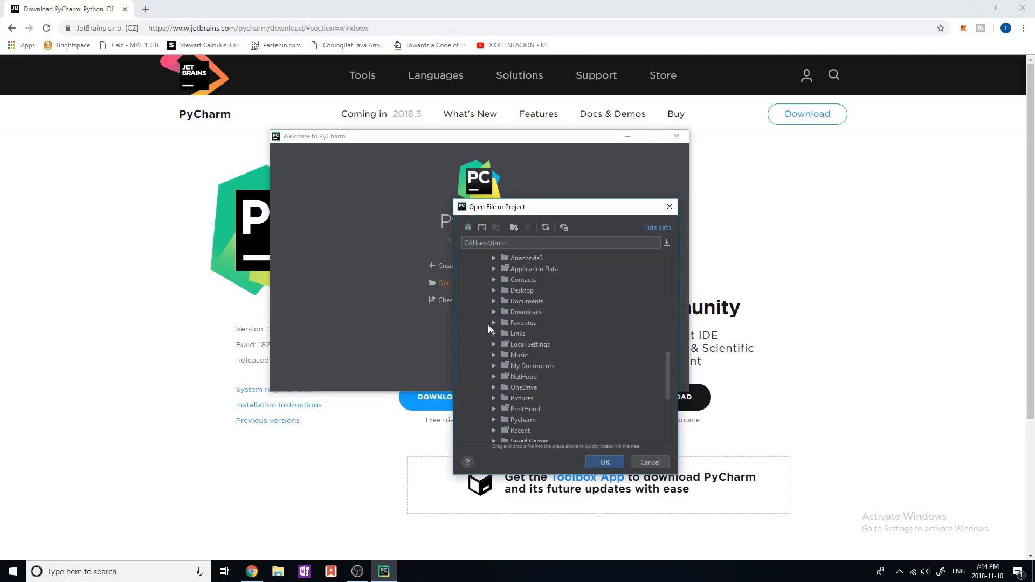
pyautogui.moveTo(493, 316)
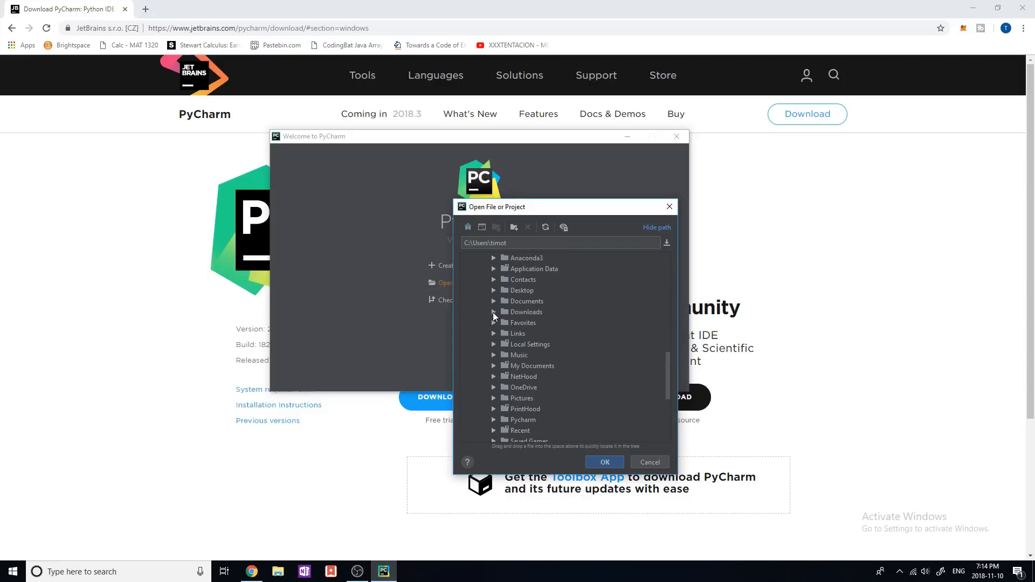
pyautogui.click(494, 290)
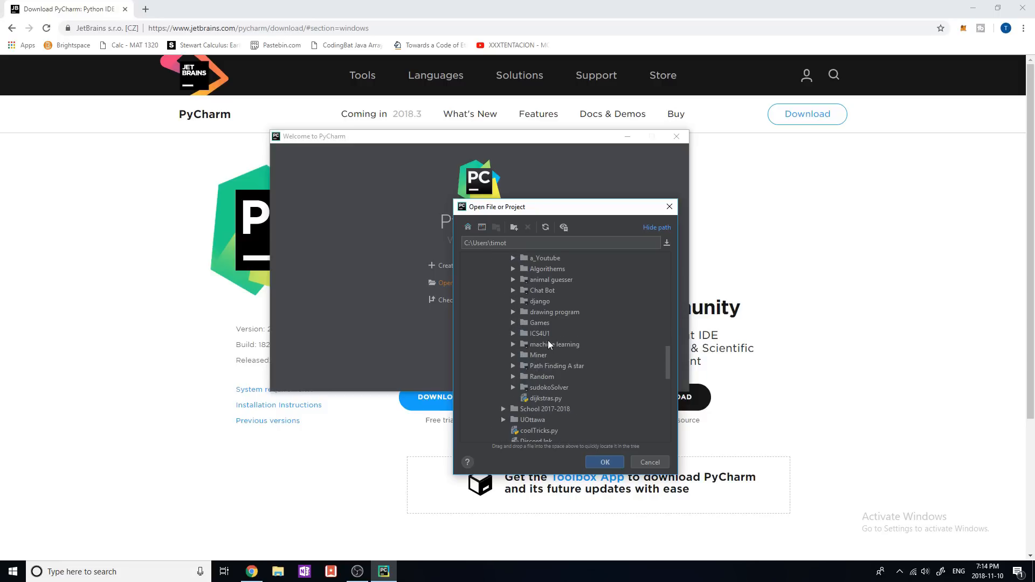
pyautogui.doubleClick(555, 344)
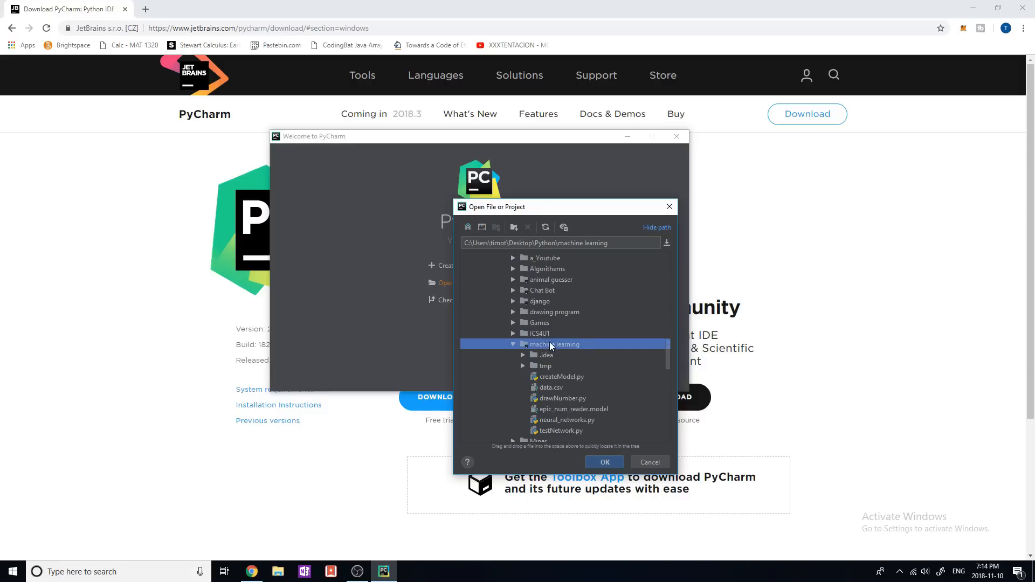
pyautogui.click(604, 461)
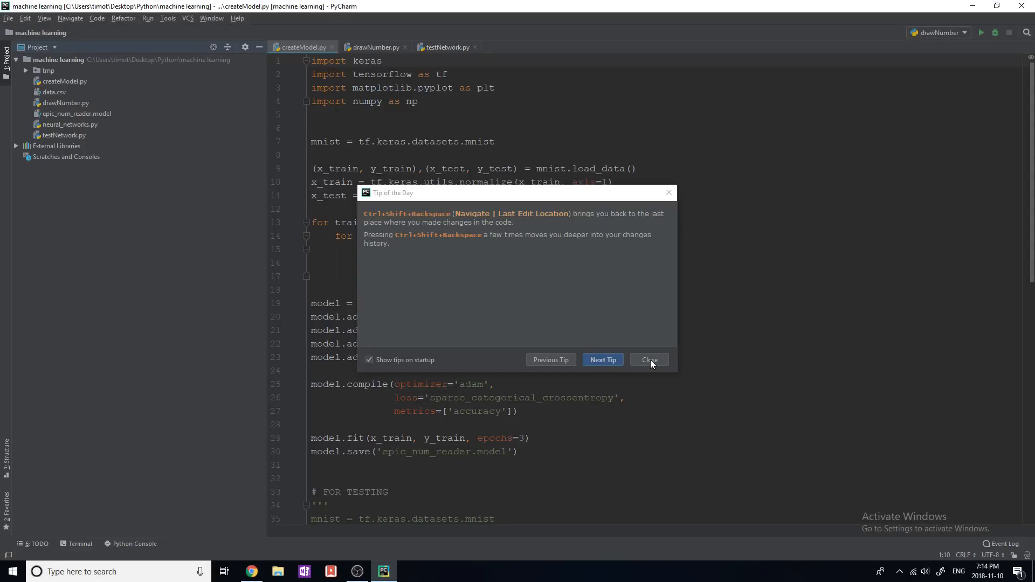
# Close the Tip of the Day dialog so createModel.py's Keras MNIST code is fully readable
pyautogui.click(648, 361)
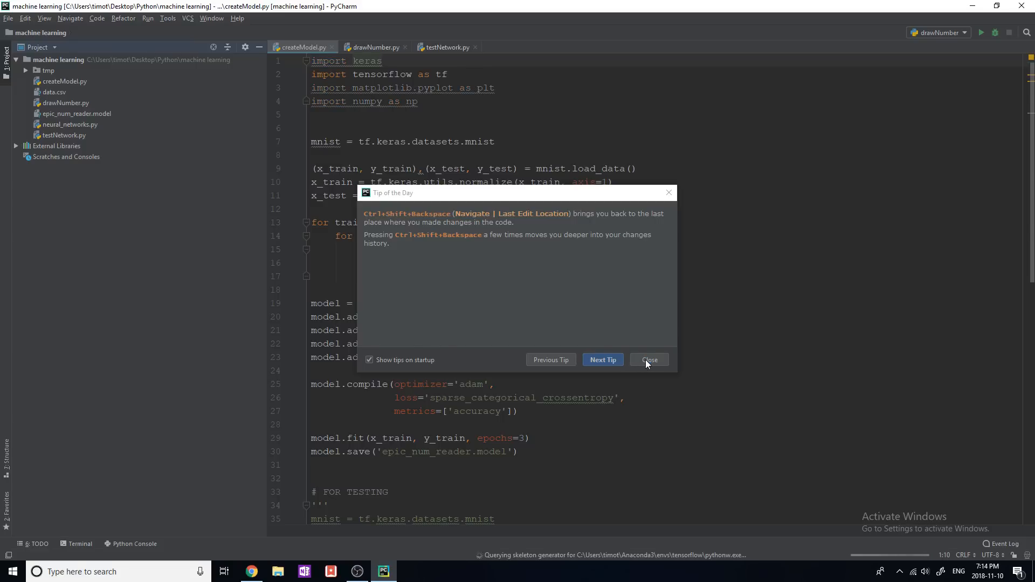
pyautogui.click(648, 361)
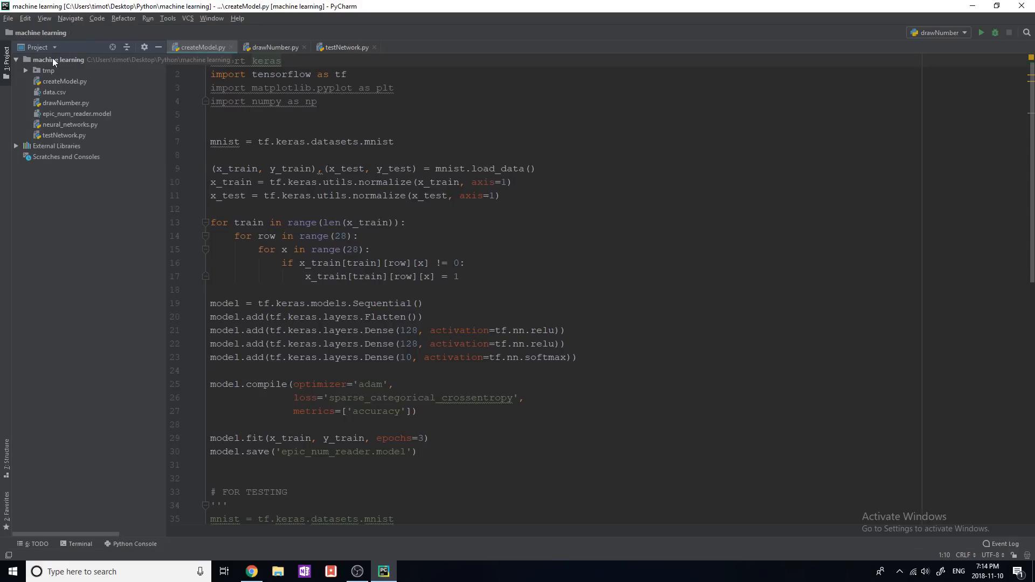
# Open neural_networks.py and flip between the createModel, testNetwork and neural_networks sources
pyautogui.click(58, 59)
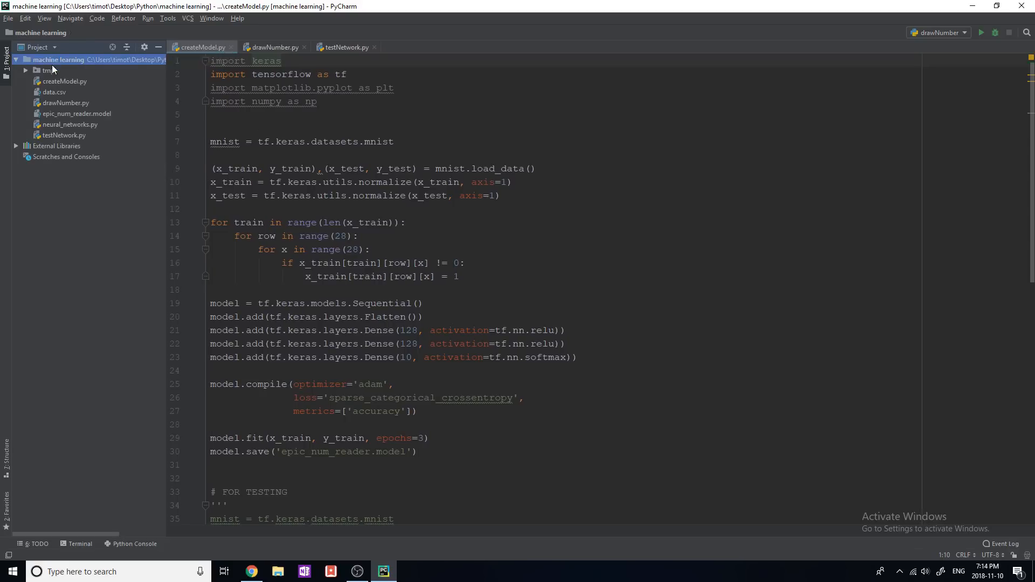
pyautogui.moveTo(84, 139)
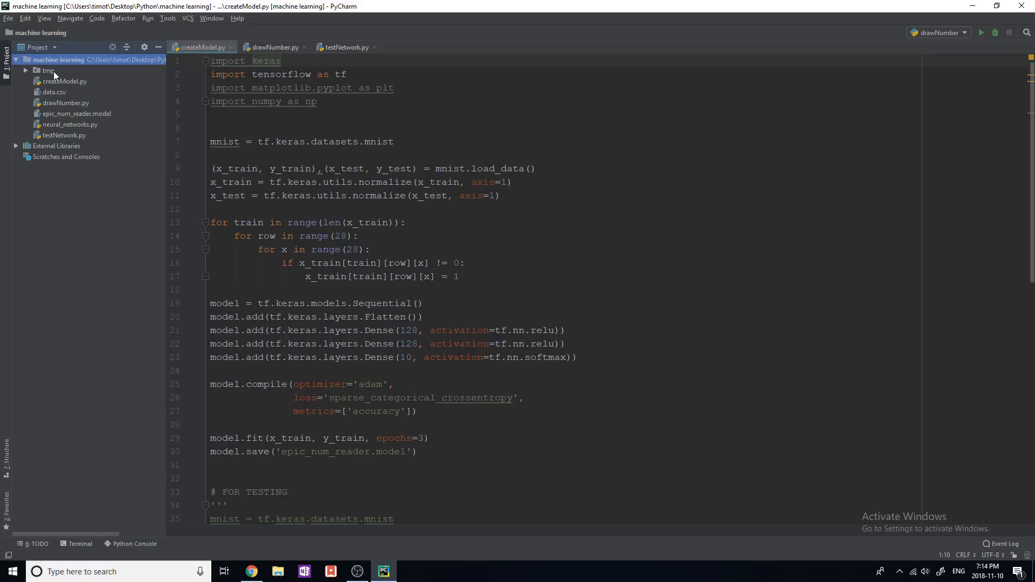
pyautogui.moveTo(156, 73)
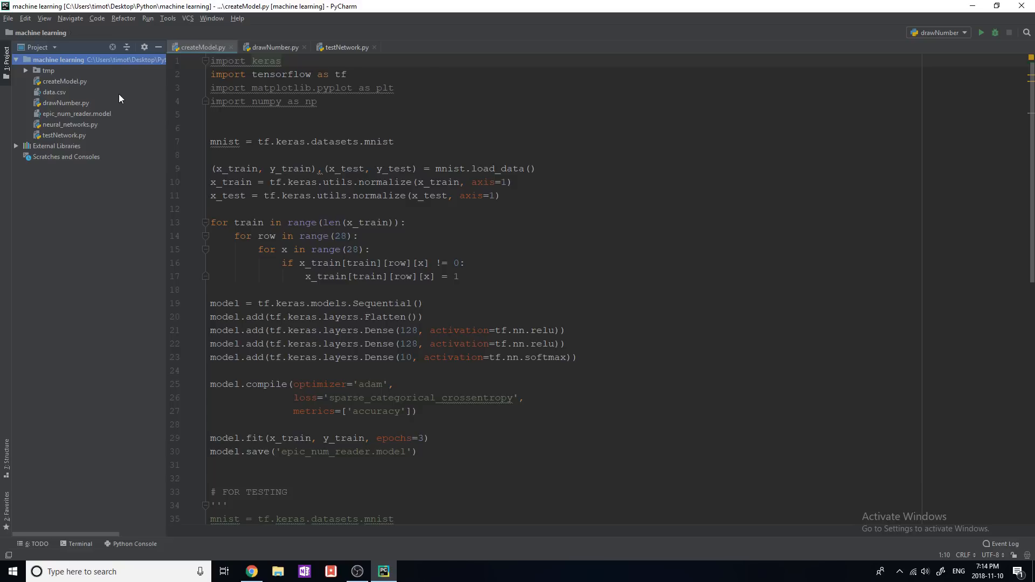
pyautogui.moveTo(225, 141)
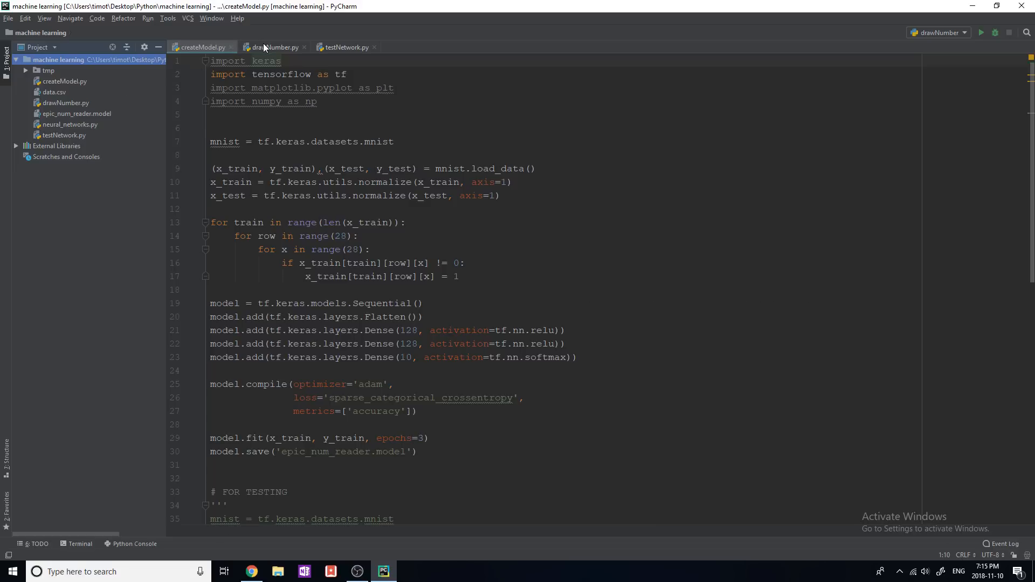
pyautogui.click(345, 46)
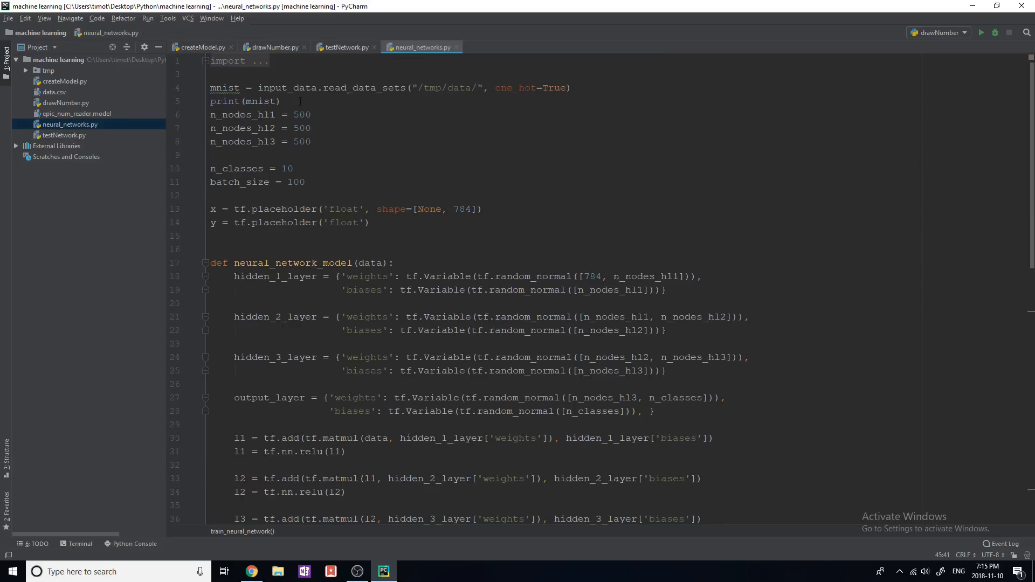
pyautogui.click(344, 46)
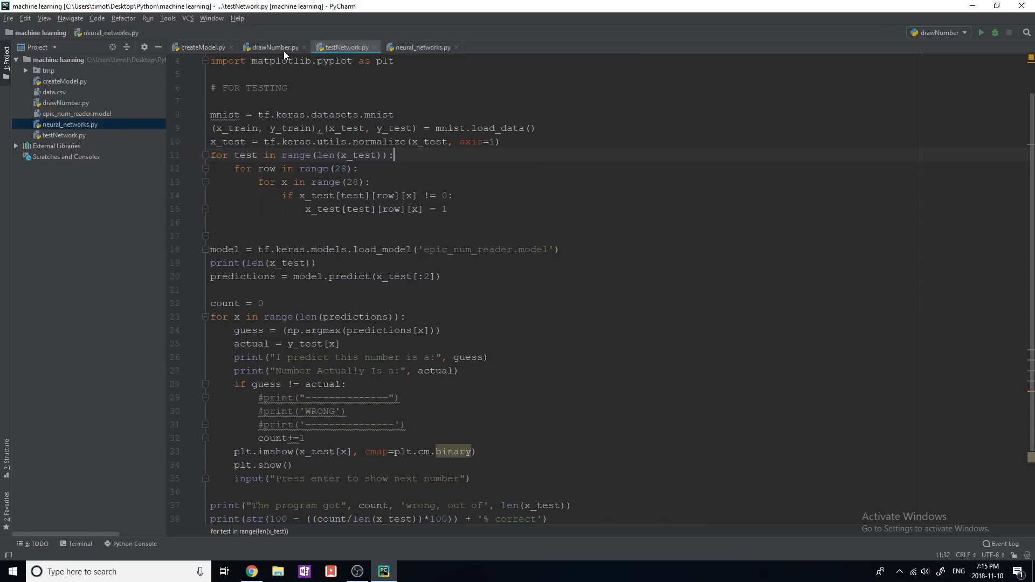
pyautogui.click(201, 46)
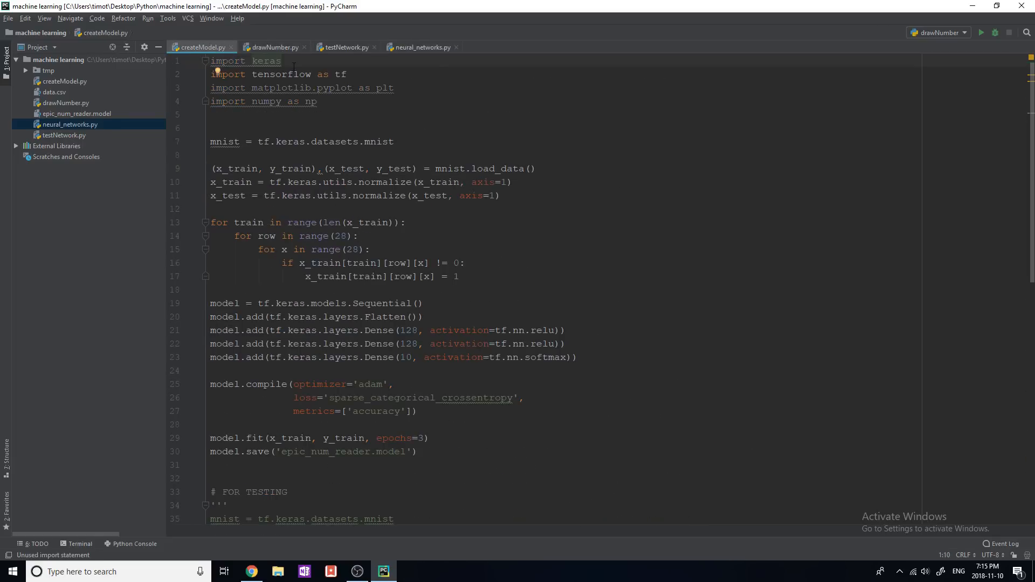
pyautogui.click(343, 46)
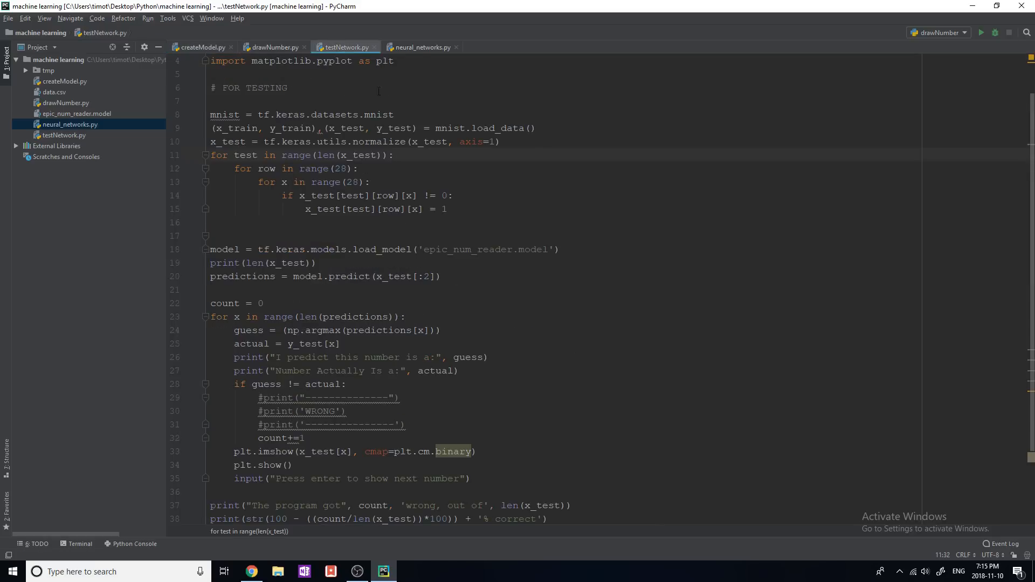
pyautogui.click(422, 47)
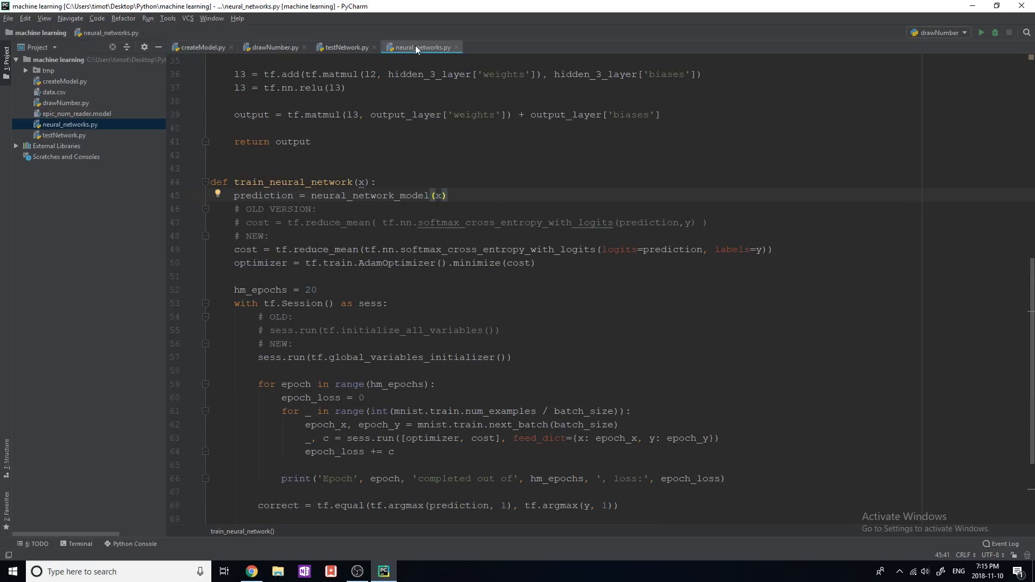
# Show neural_networks.py split vertically into two copies, then remove the split again
pyautogui.rightClick(422, 46)
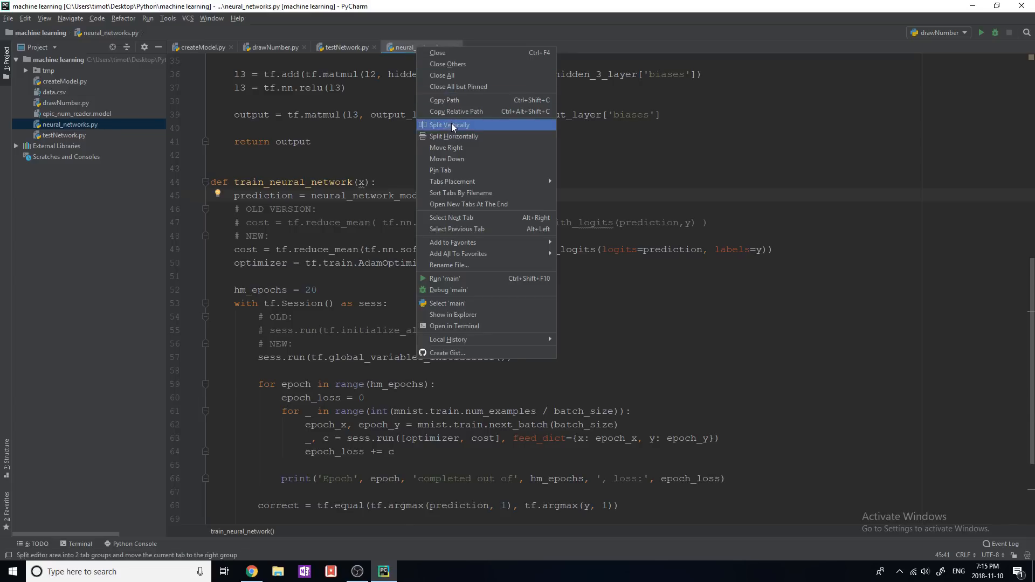
pyautogui.click(449, 125)
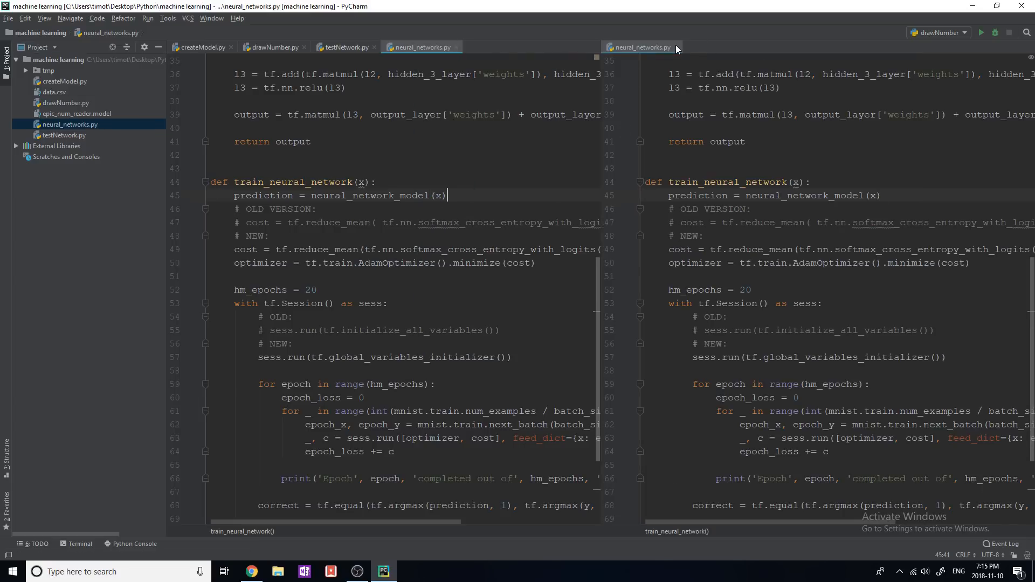
pyautogui.rightClick(421, 47)
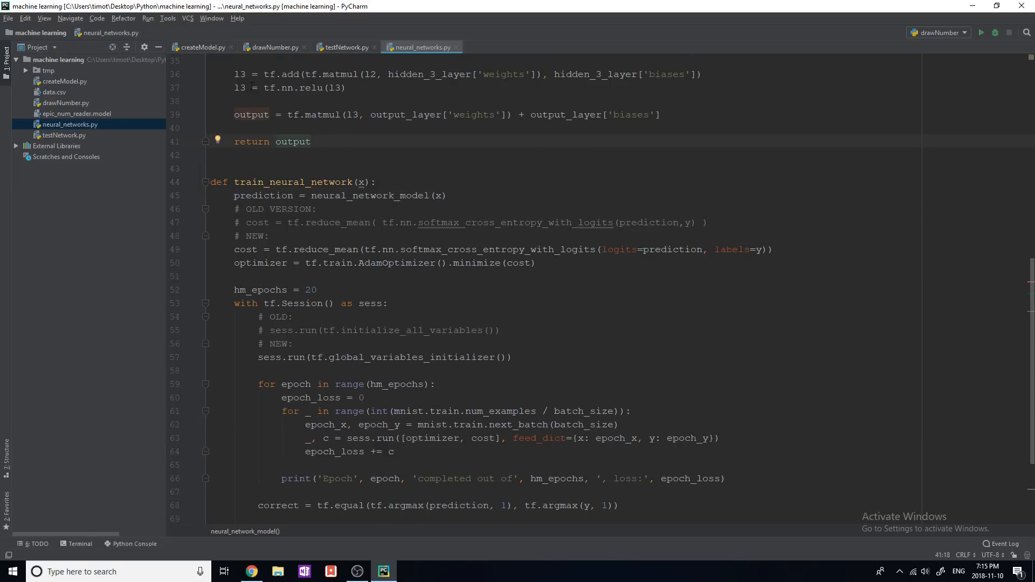
pyautogui.click(272, 47)
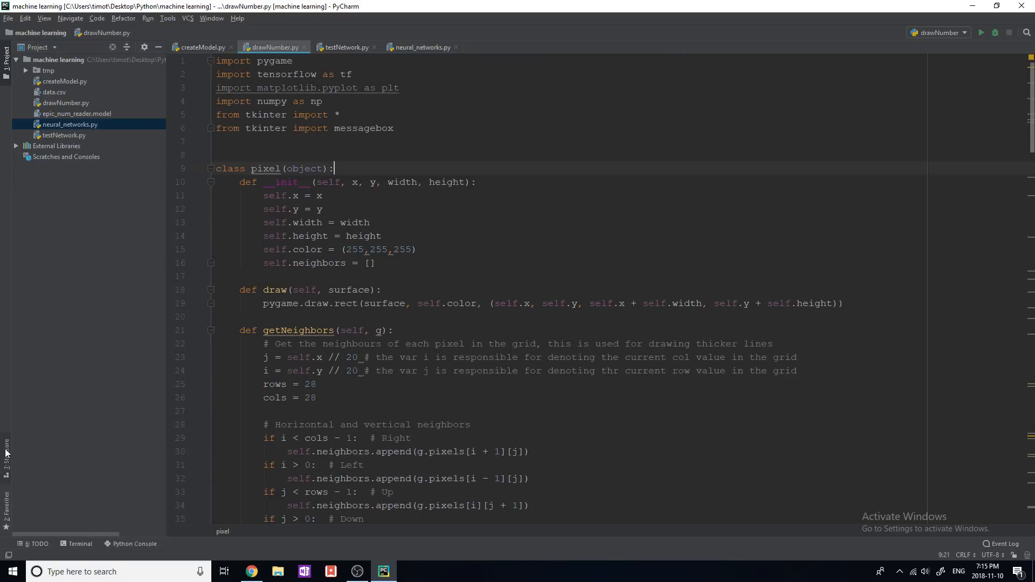
pyautogui.click(6, 448)
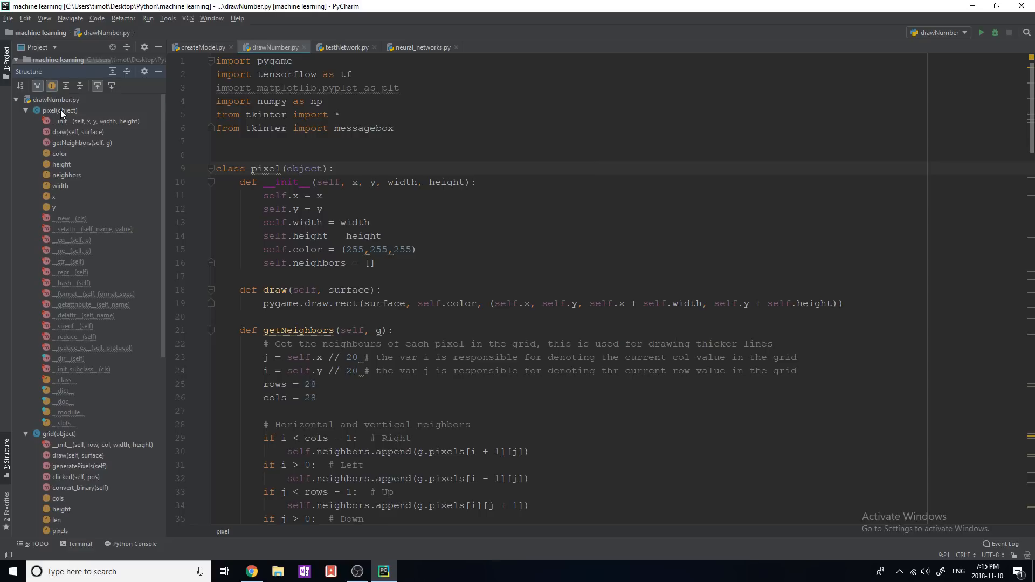
pyautogui.click(60, 110)
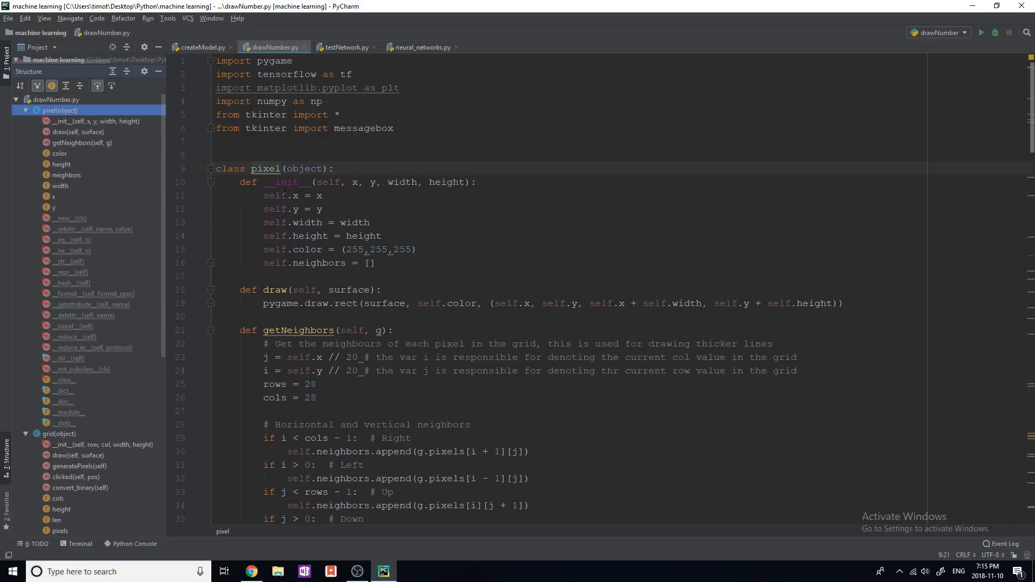
pyautogui.moveTo(91, 134)
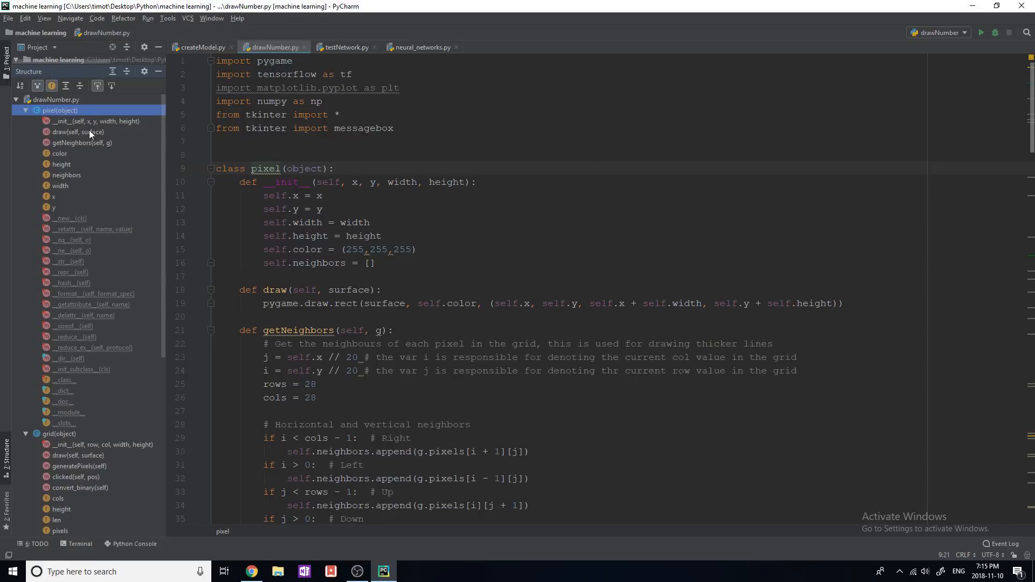
pyautogui.moveTo(96, 158)
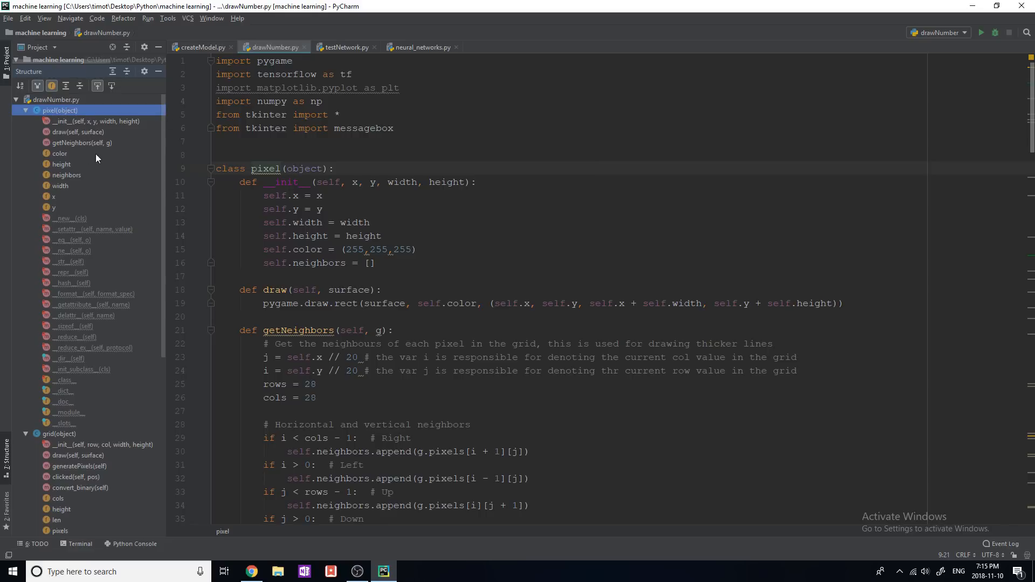
pyautogui.scroll(-3)
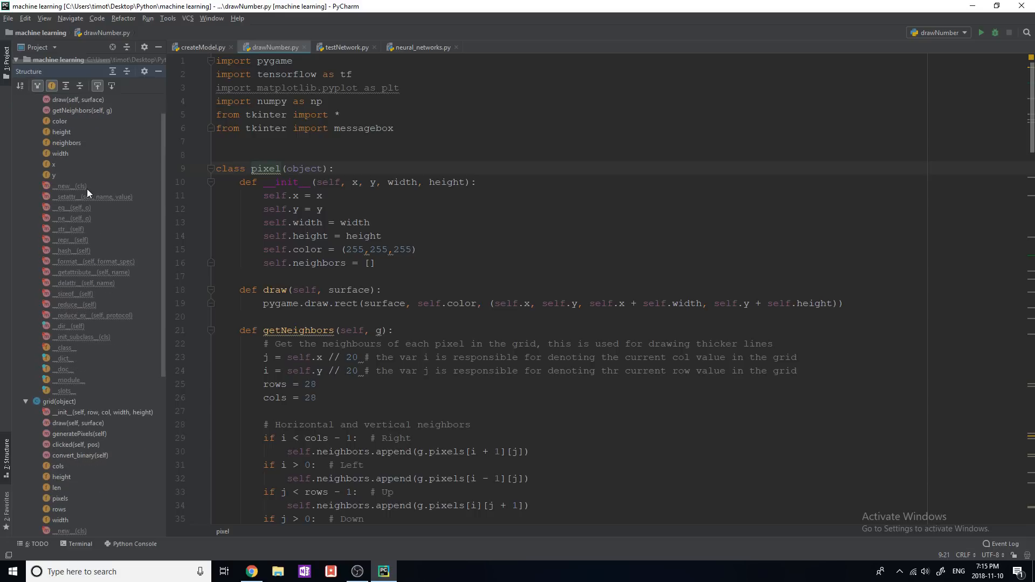
pyautogui.click(59, 110)
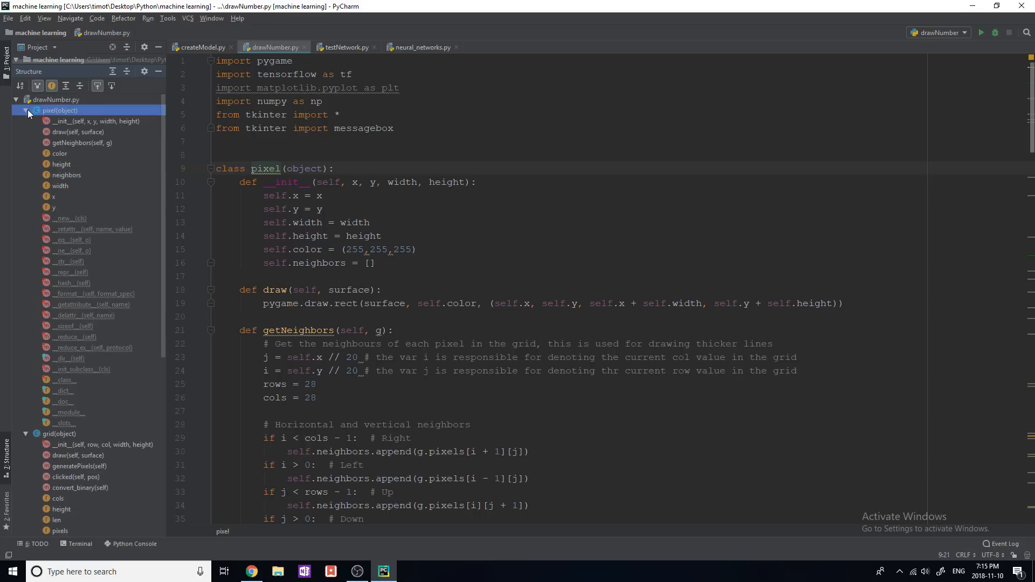
pyautogui.click(25, 110)
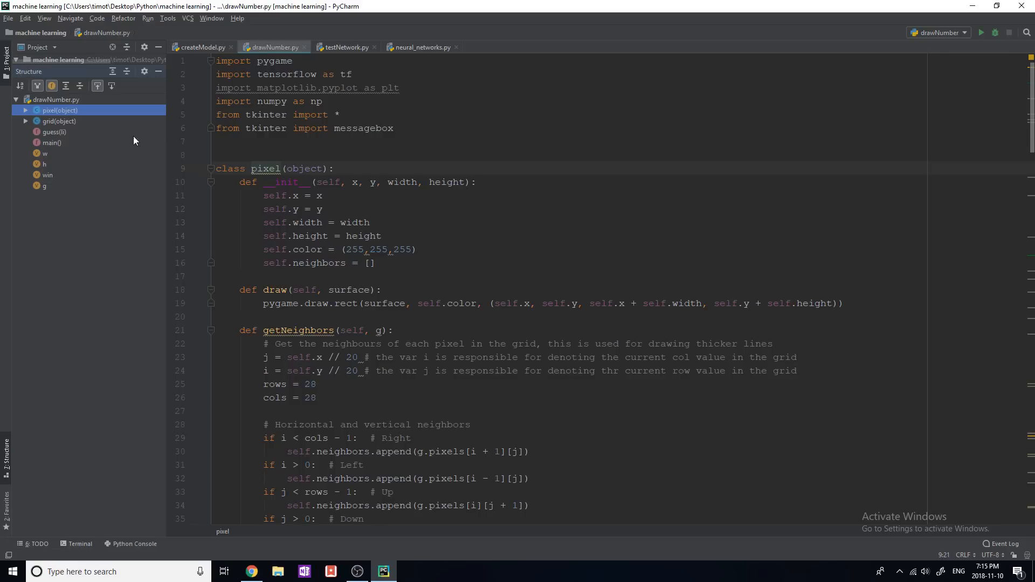
pyautogui.click(58, 121)
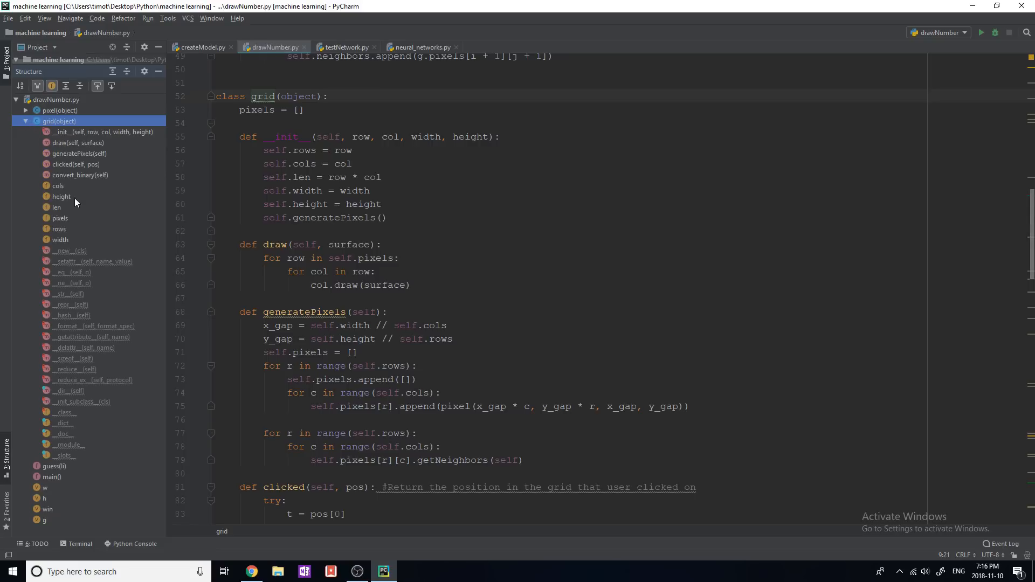
pyautogui.click(56, 207)
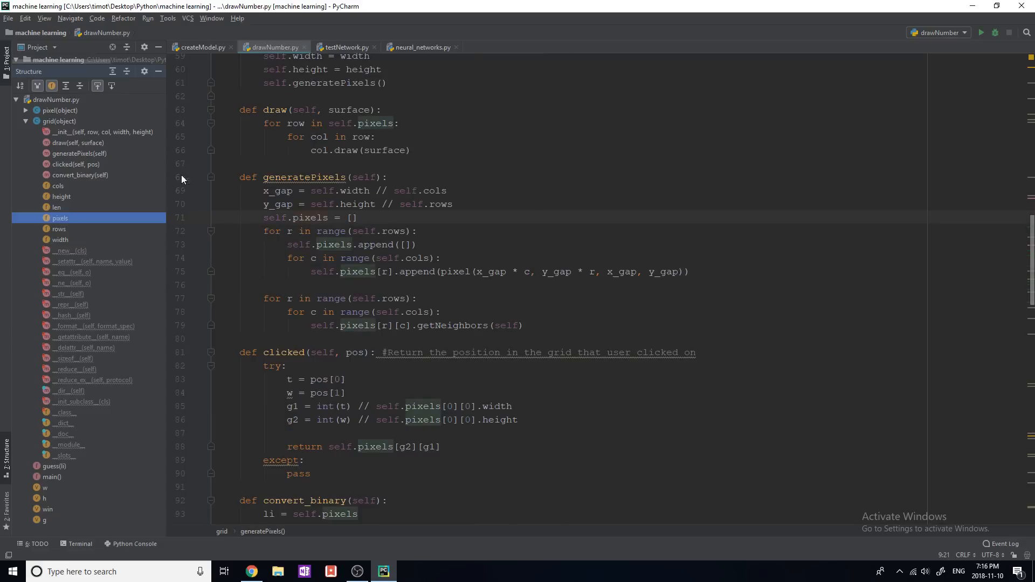
pyautogui.moveTo(90, 164)
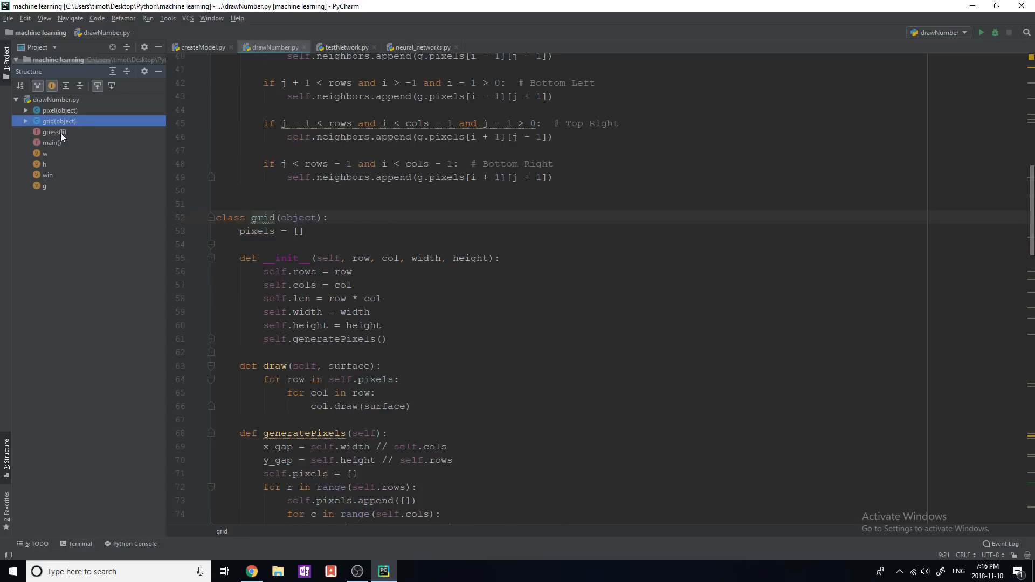
pyautogui.click(54, 132)
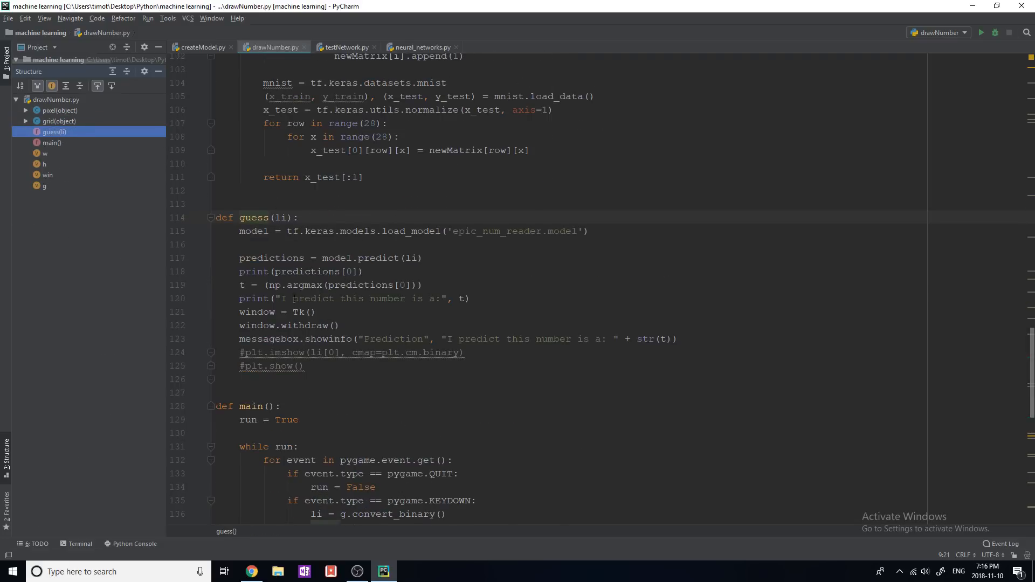
pyautogui.scroll(-3)
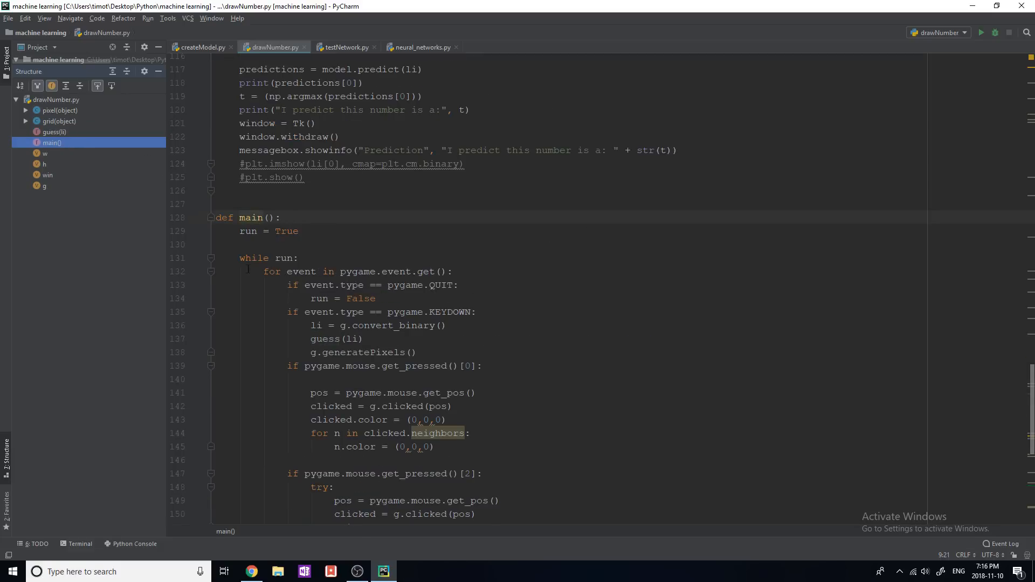
pyautogui.click(45, 153)
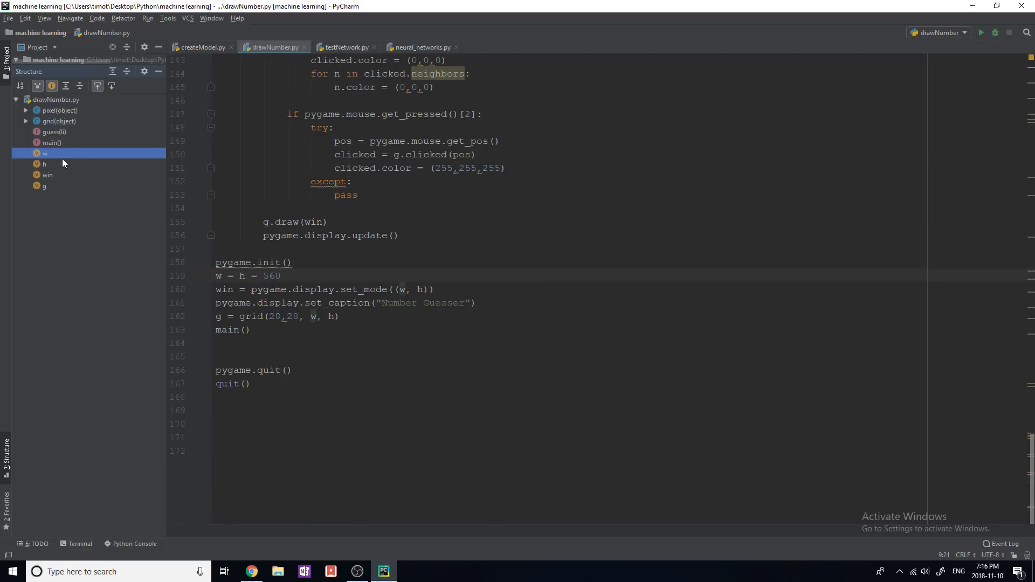
pyautogui.click(47, 175)
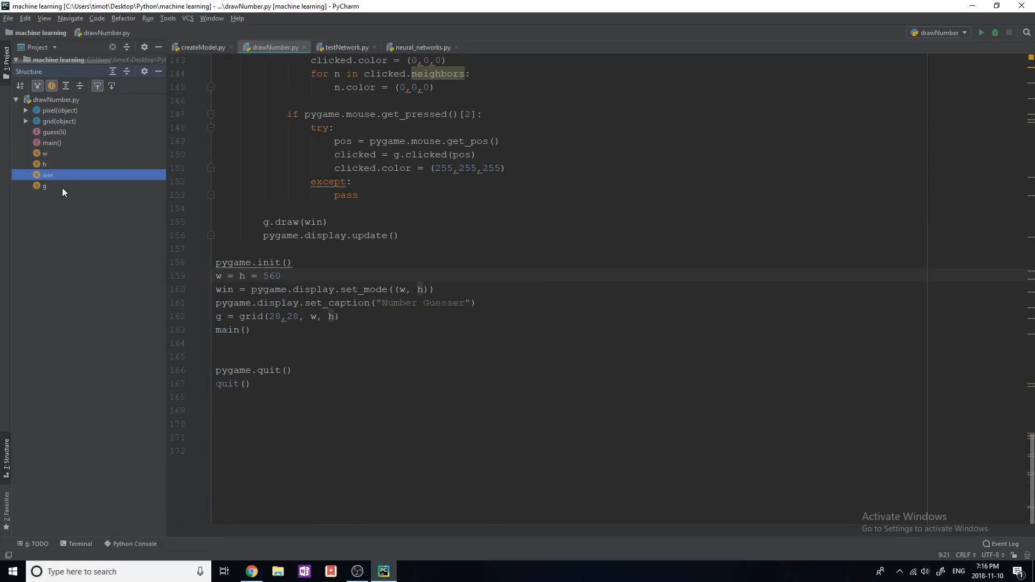
pyautogui.click(44, 186)
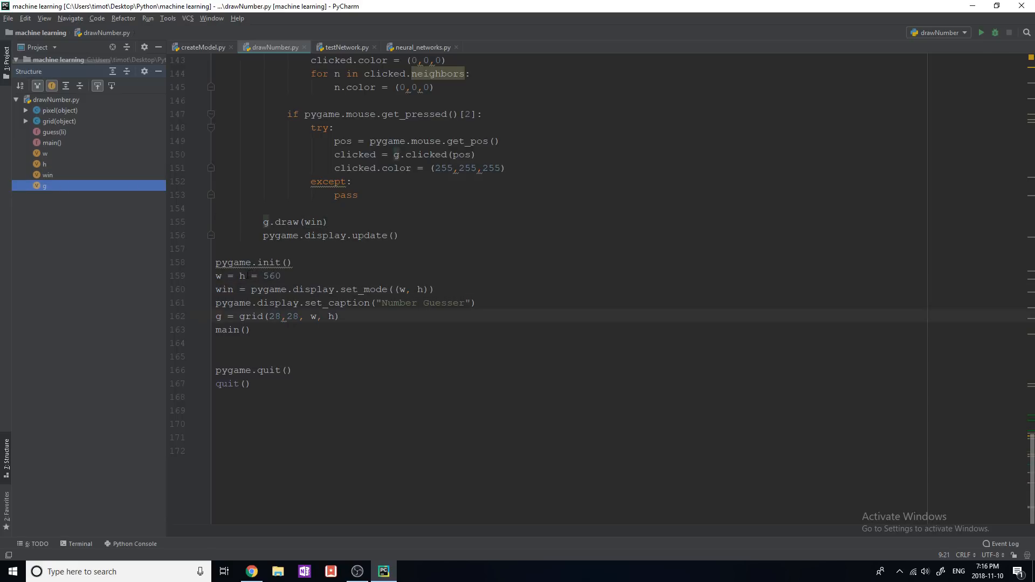
pyautogui.click(220, 277)
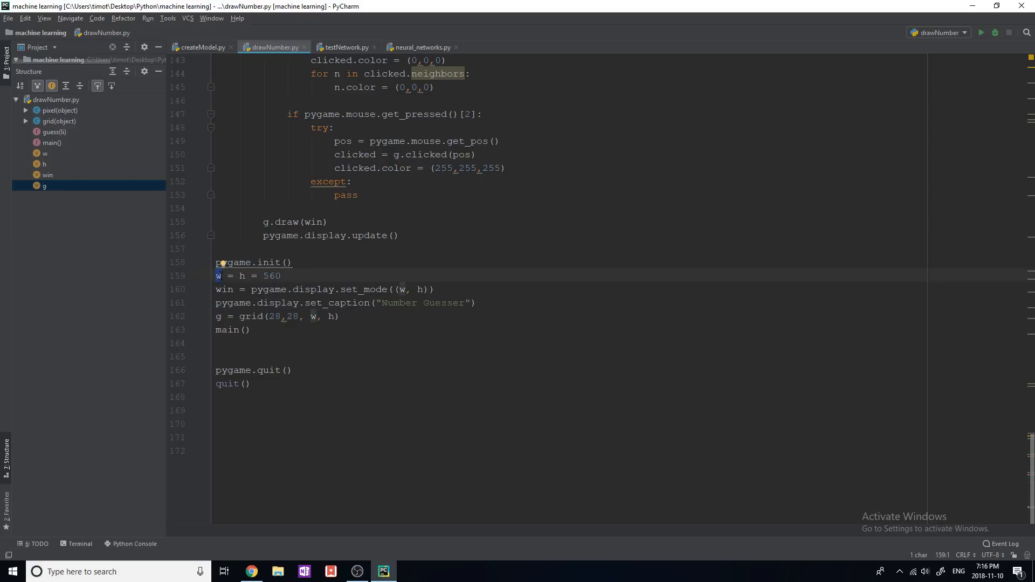
pyautogui.moveTo(207, 299)
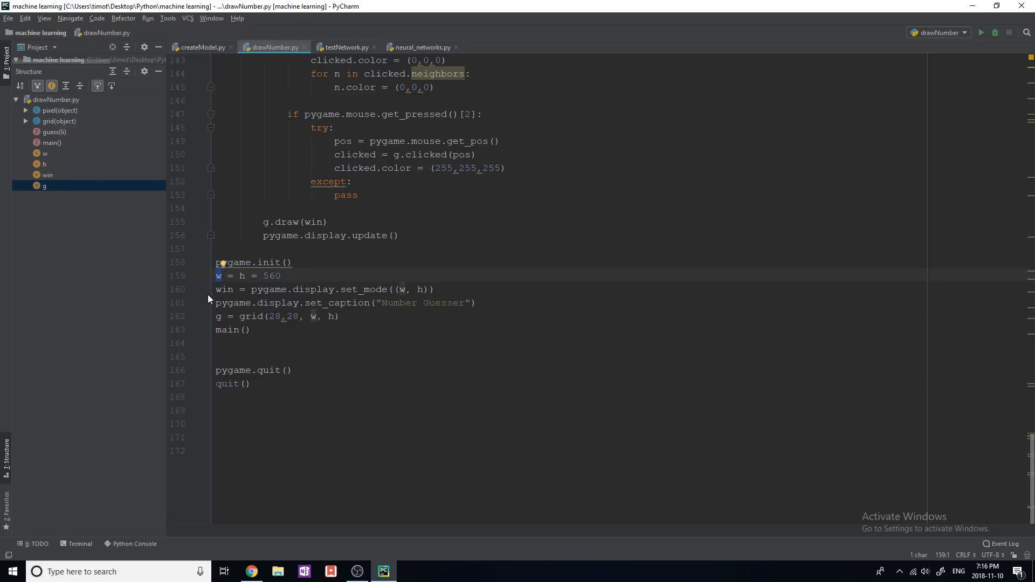
# Refactor-rename the variable w to width throughout drawNumber.py
pyautogui.rightClick(217, 276)
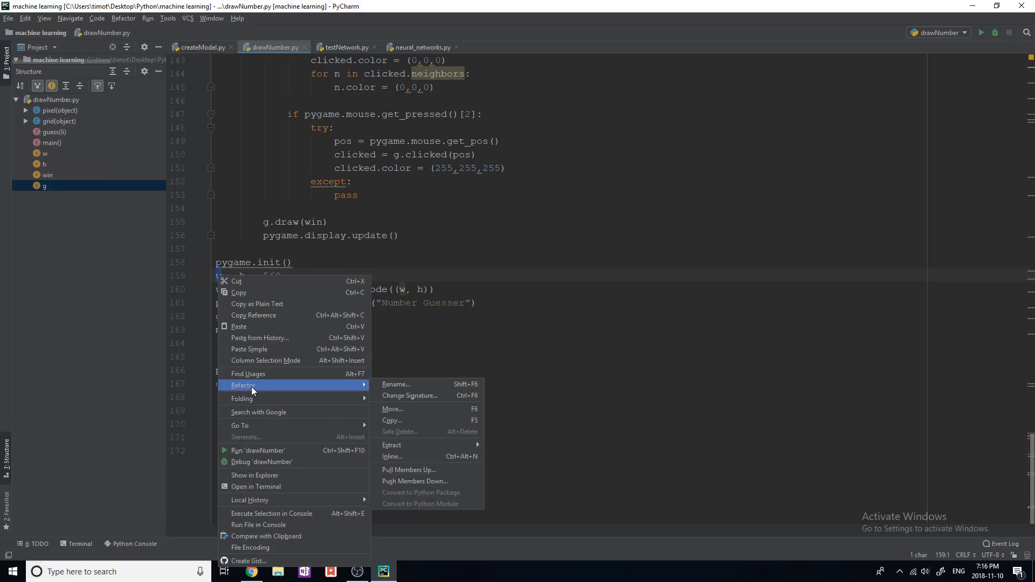
pyautogui.moveTo(409, 393)
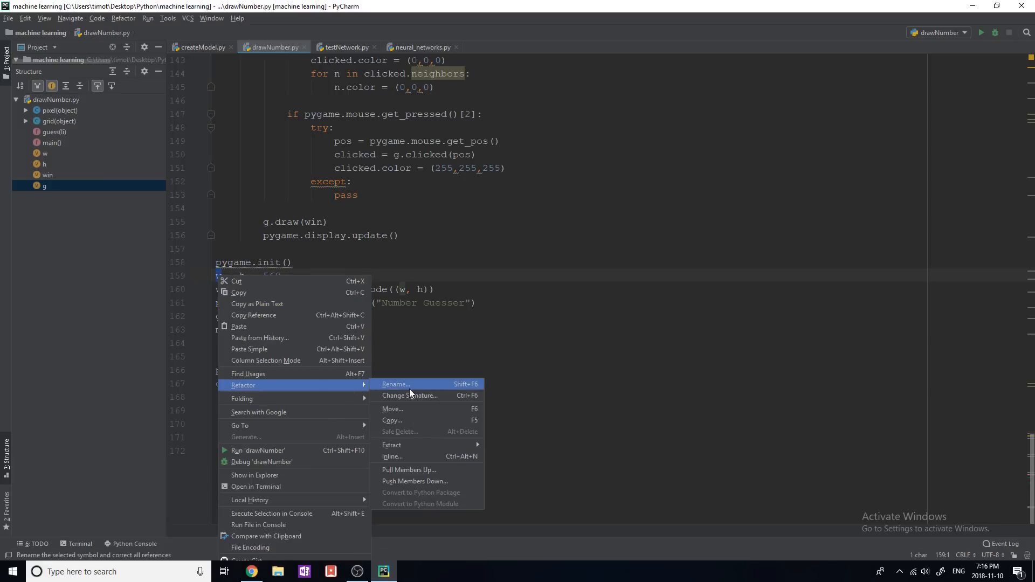
pyautogui.click(394, 384)
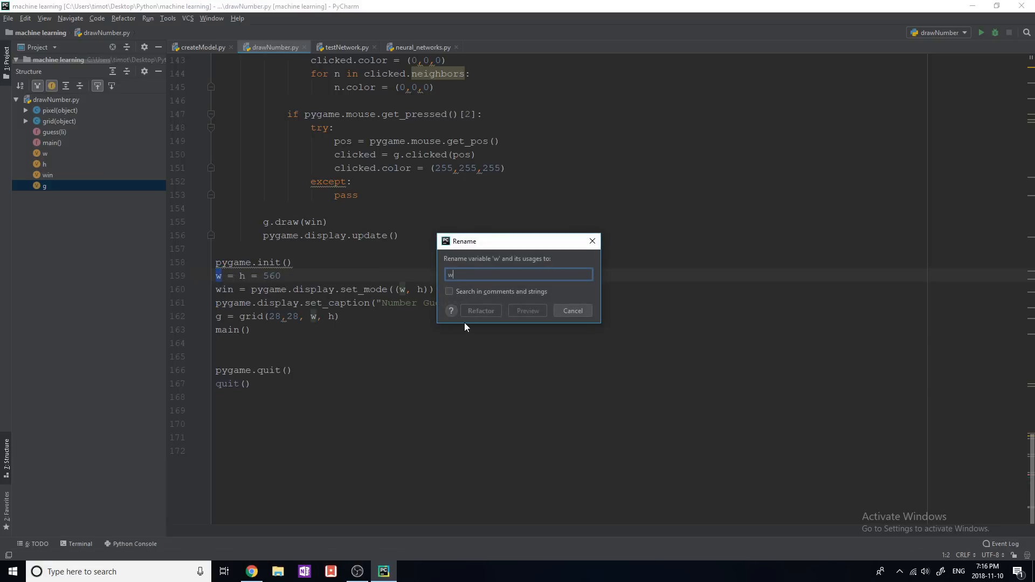
pyautogui.write('idth')
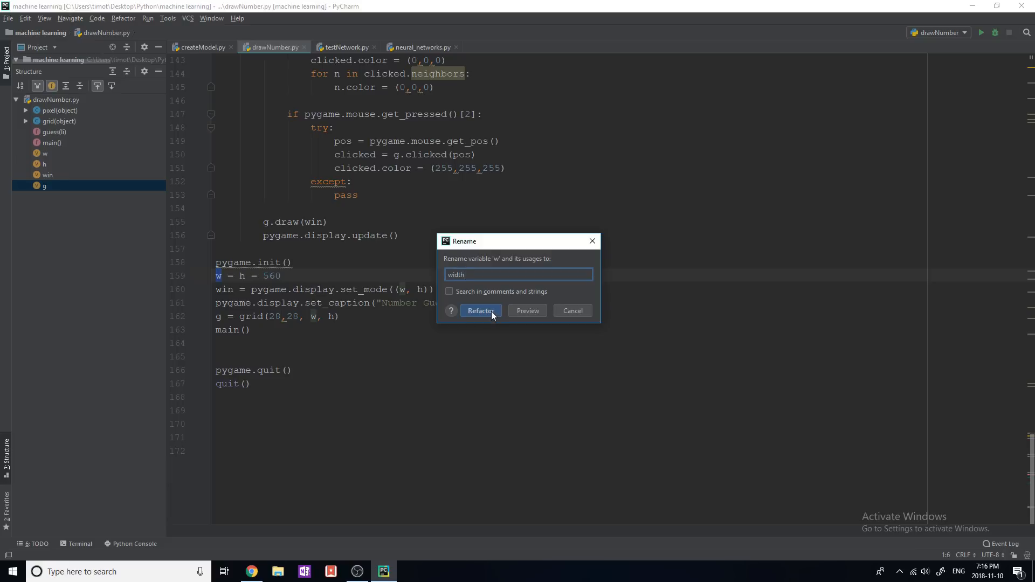
pyautogui.click(481, 311)
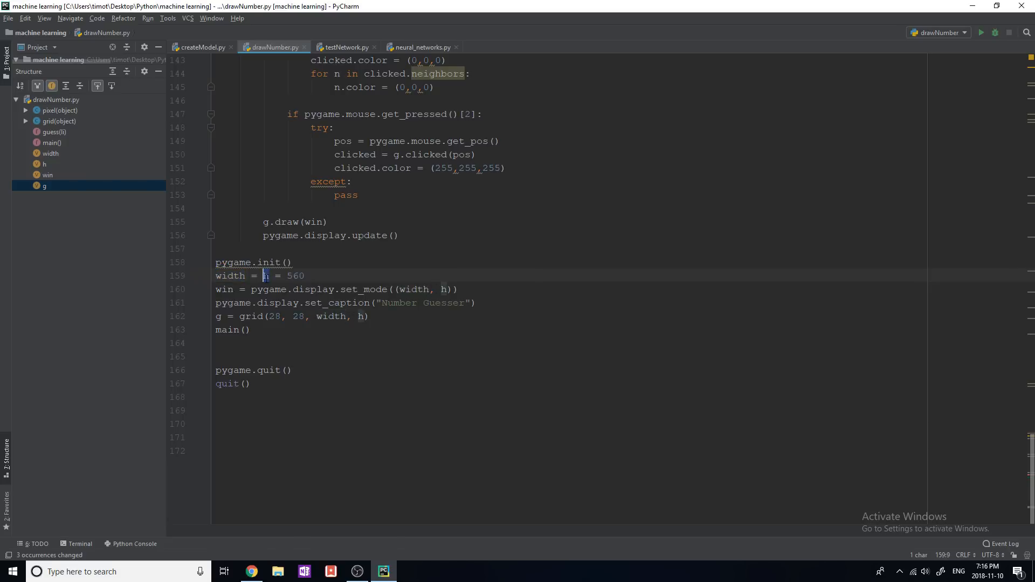
# Refactor-rename the variable h to height throughout drawNumber.py
pyautogui.rightClick(264, 276)
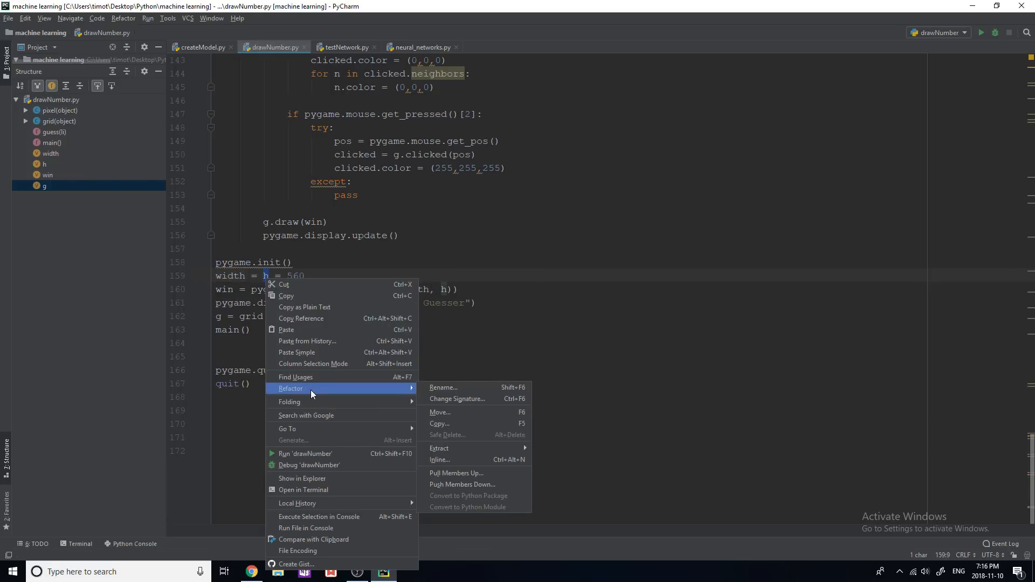
pyautogui.click(443, 387)
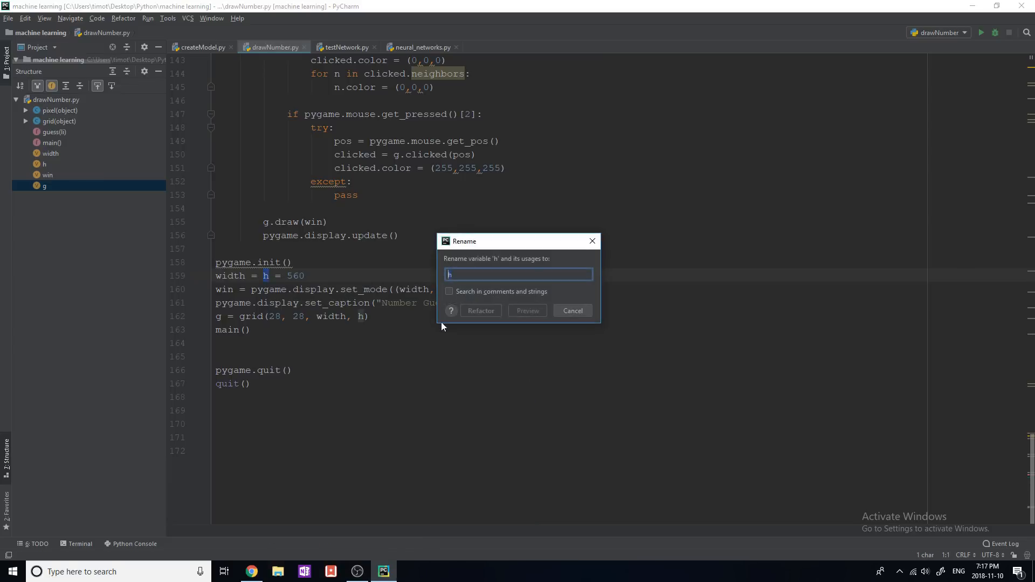
pyautogui.write('height')
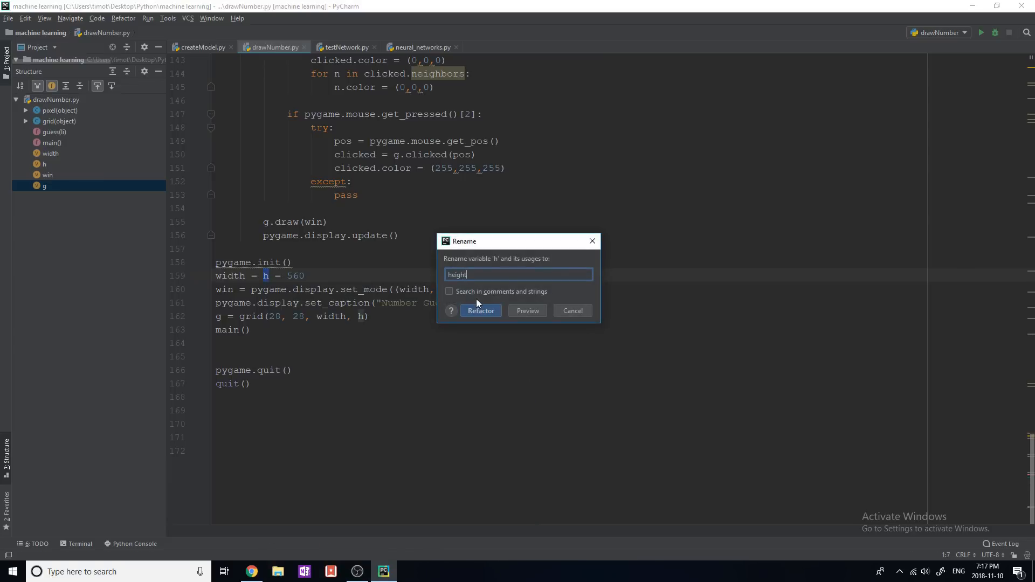
pyautogui.click(481, 311)
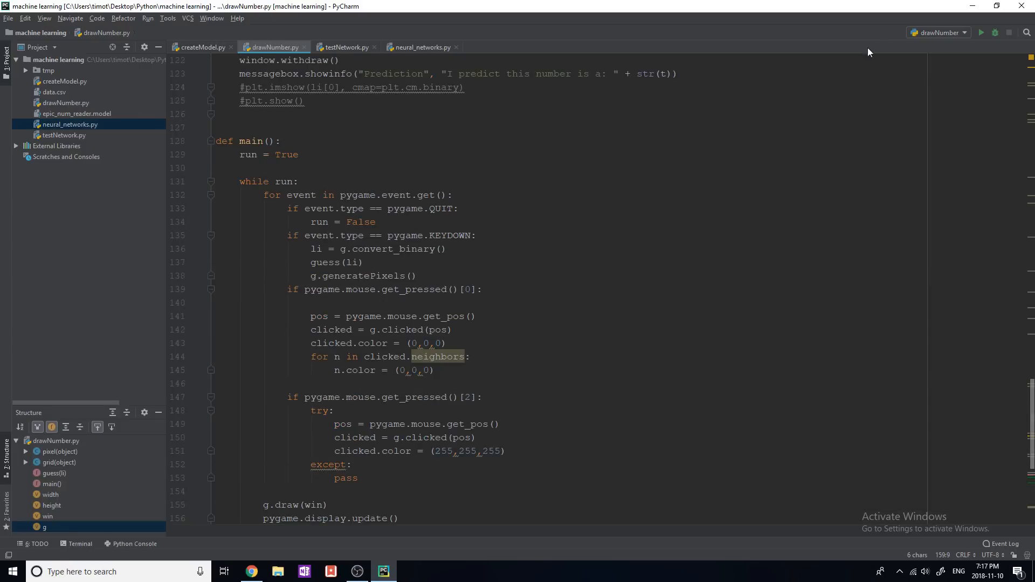
pyautogui.moveTo(937, 36)
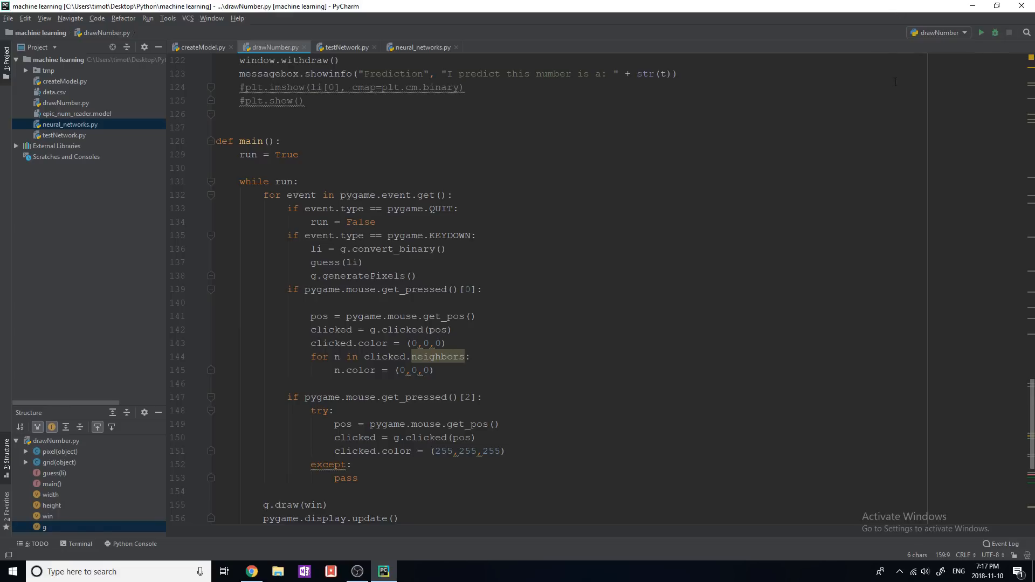
# Show the run configuration list (main, createModel, drawNumber, testModel) from the toolbar dropdown
pyautogui.click(937, 33)
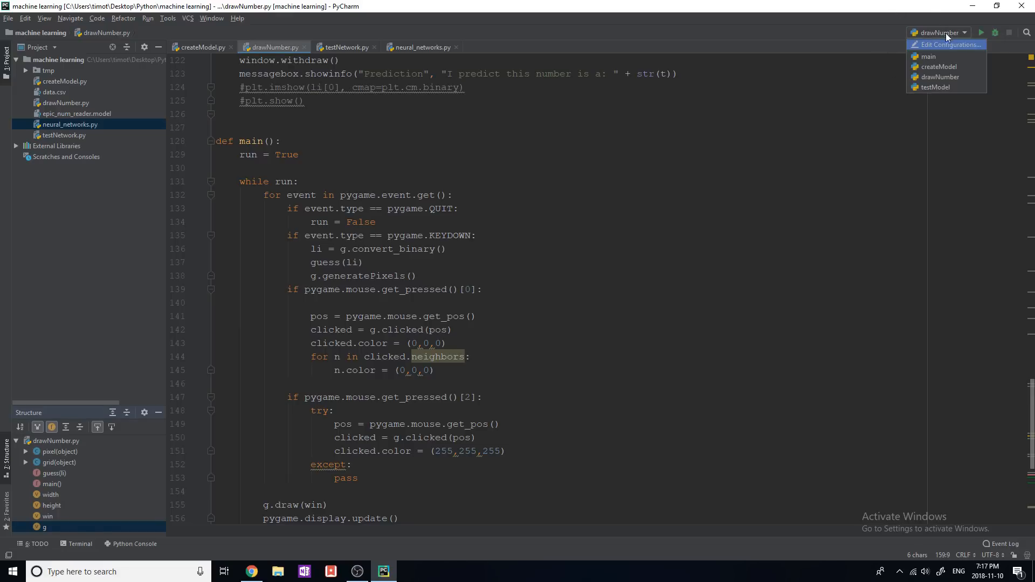
pyautogui.moveTo(949, 49)
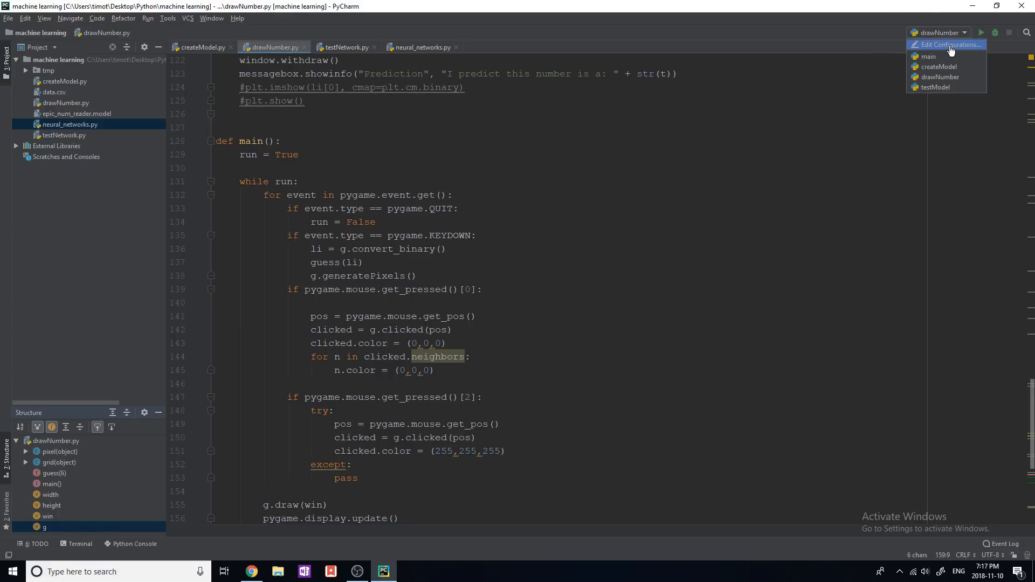
pyautogui.moveTo(951, 52)
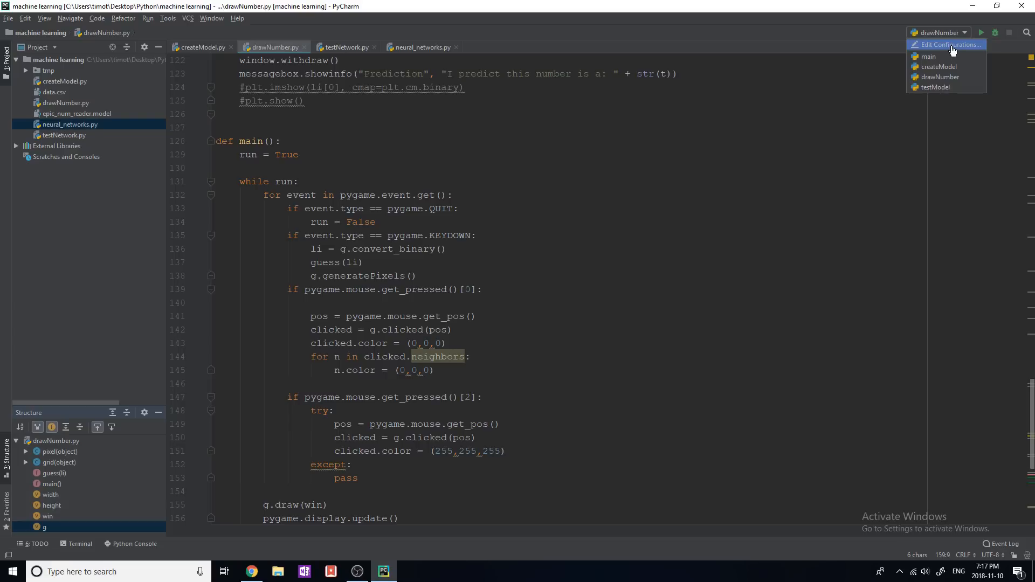
# In Edit Configurations, add a new Python run configuration named neural_networks
pyautogui.click(947, 44)
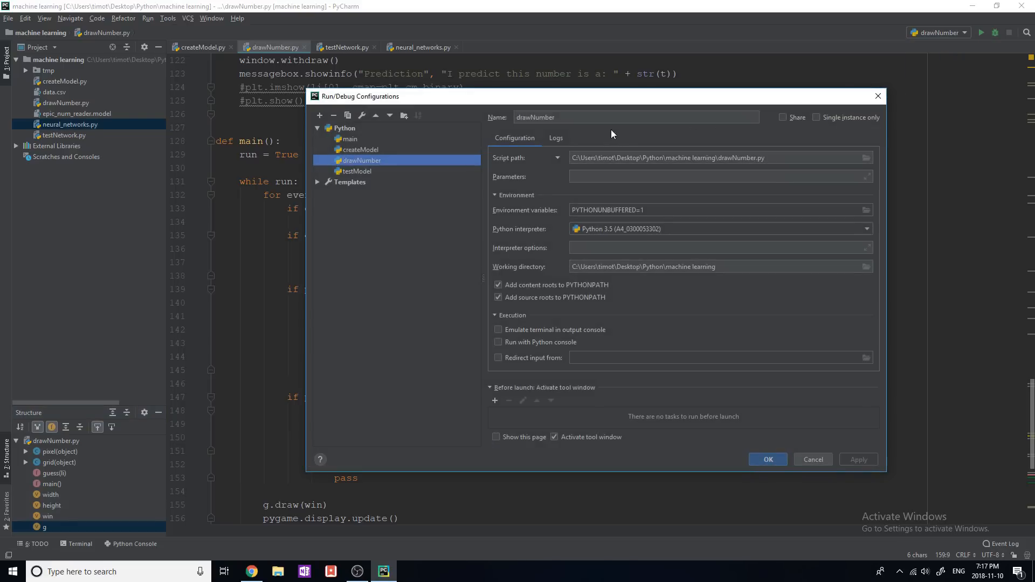
pyautogui.moveTo(319, 115)
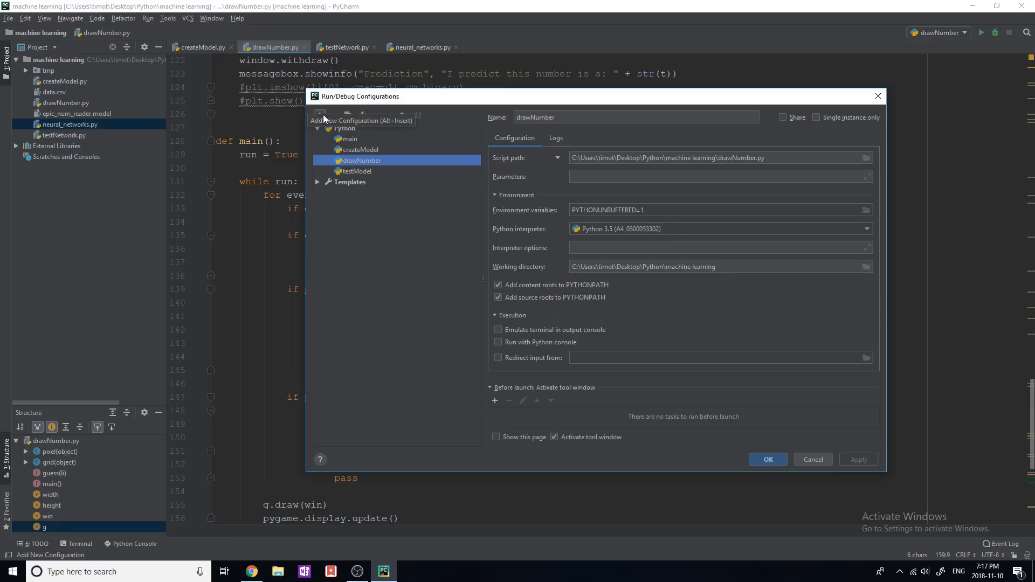
pyautogui.click(320, 116)
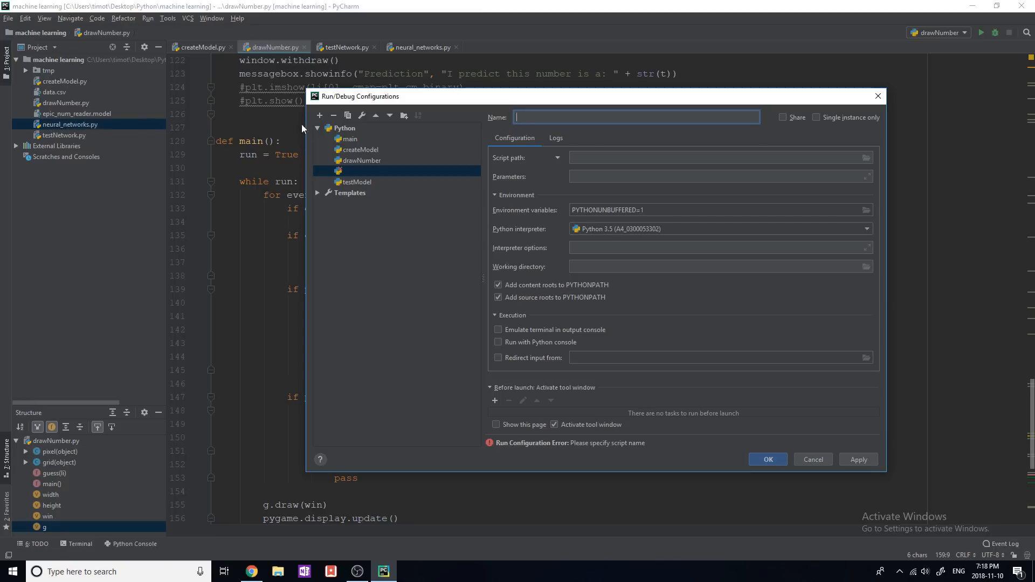
pyautogui.write('neurt')
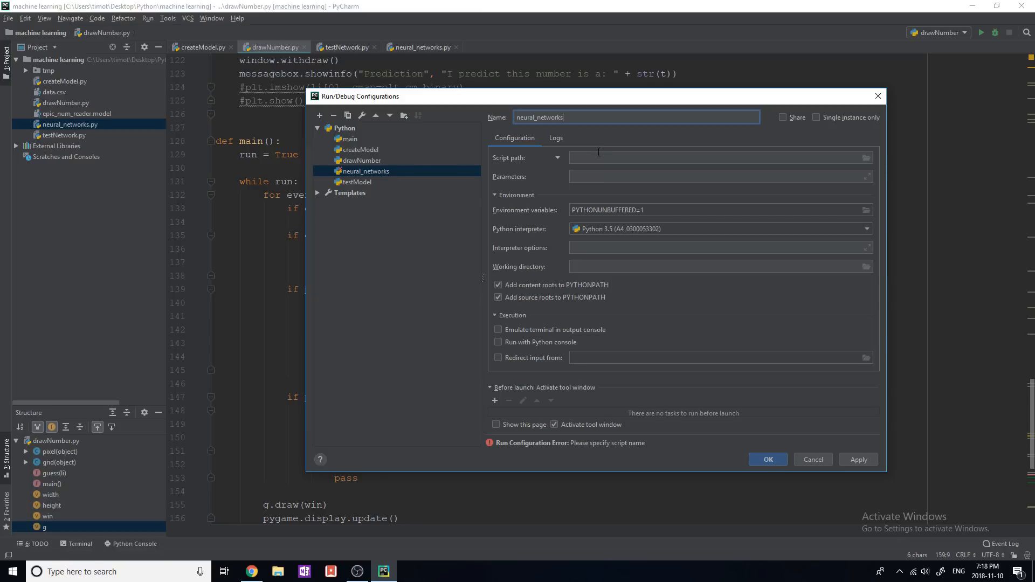
# Set the configuration's script path to neural_networks.py in the machine learning folder
pyautogui.click(720, 158)
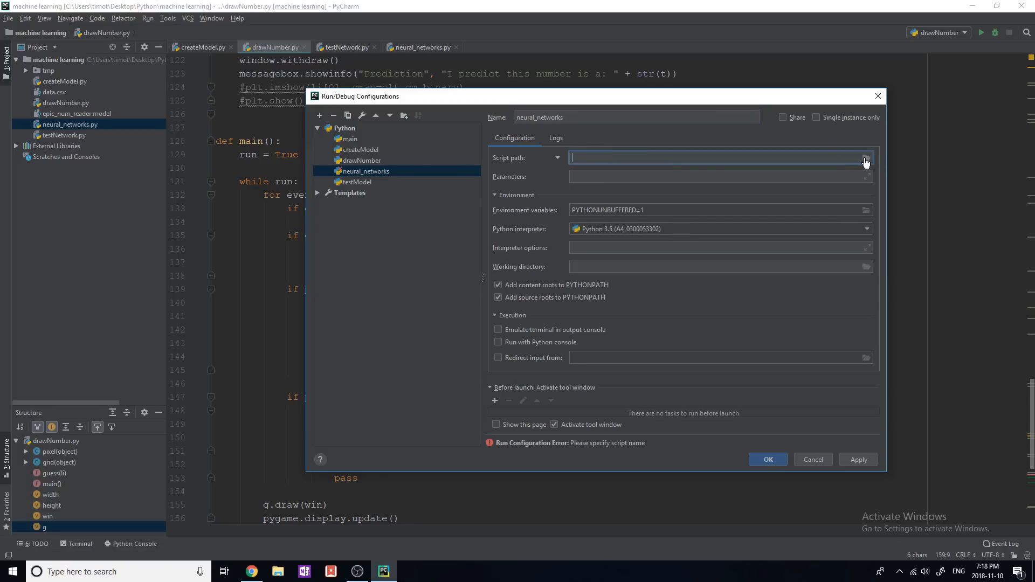
pyautogui.click(866, 157)
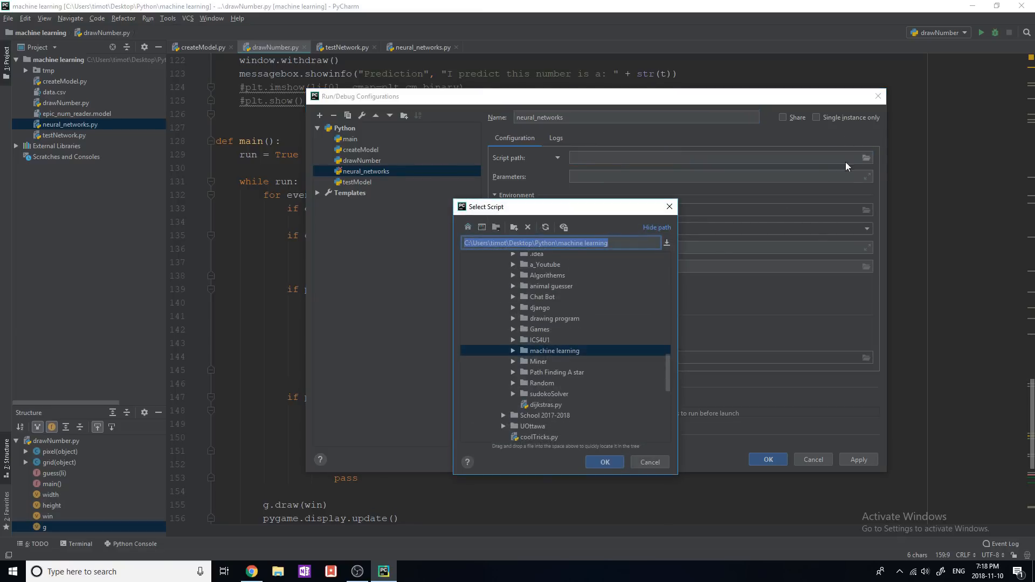
pyautogui.click(513, 350)
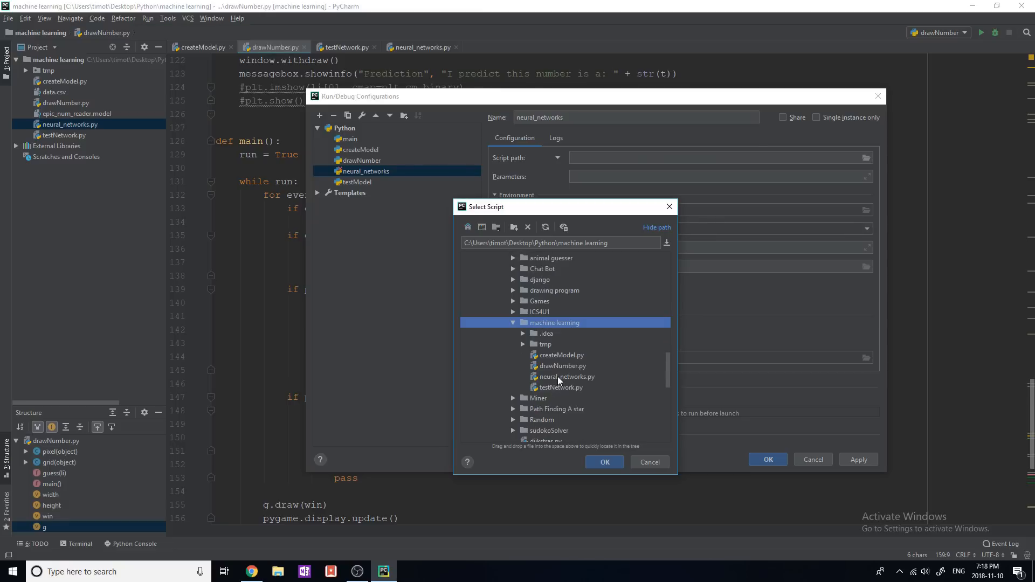
pyautogui.moveTo(503, 299)
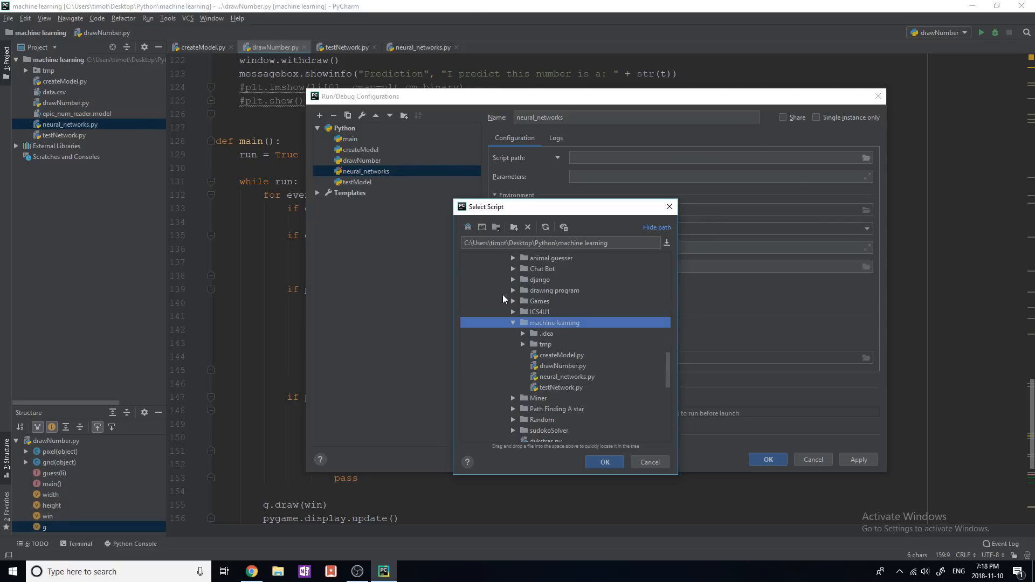
pyautogui.click(566, 377)
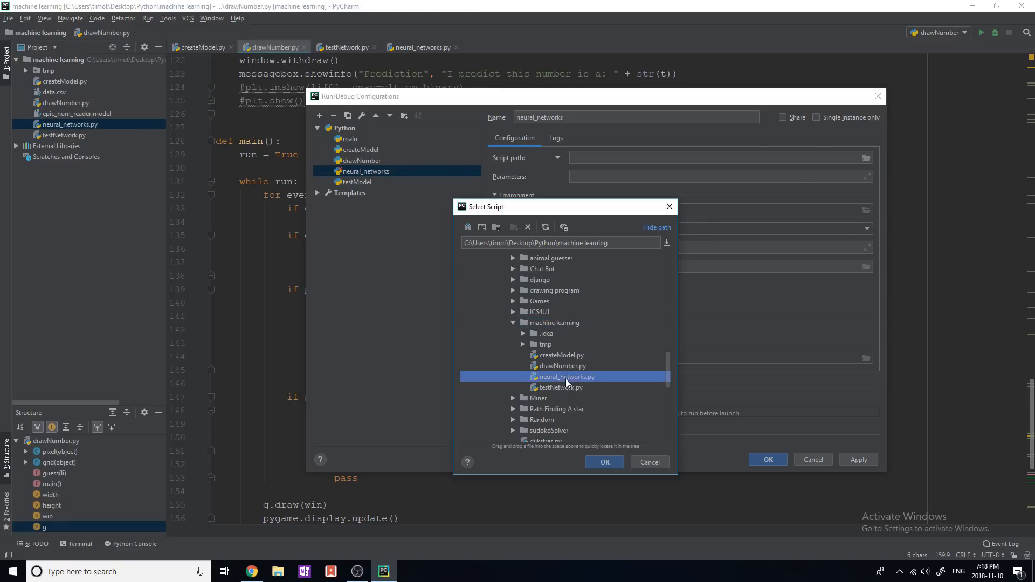
pyautogui.click(604, 462)
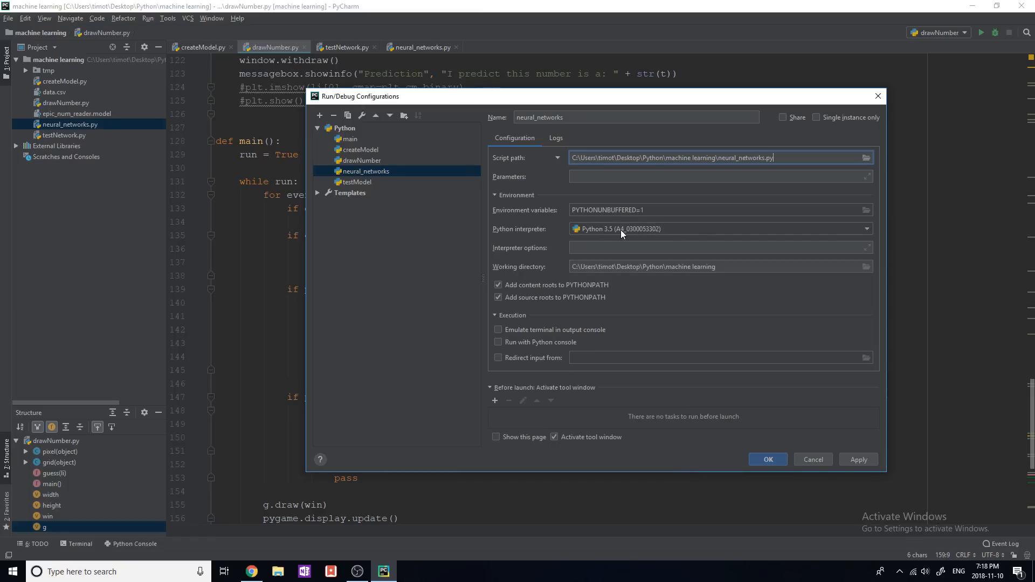
# Choose Python 3.7 as the configuration's interpreter and save the configuration
pyautogui.click(864, 228)
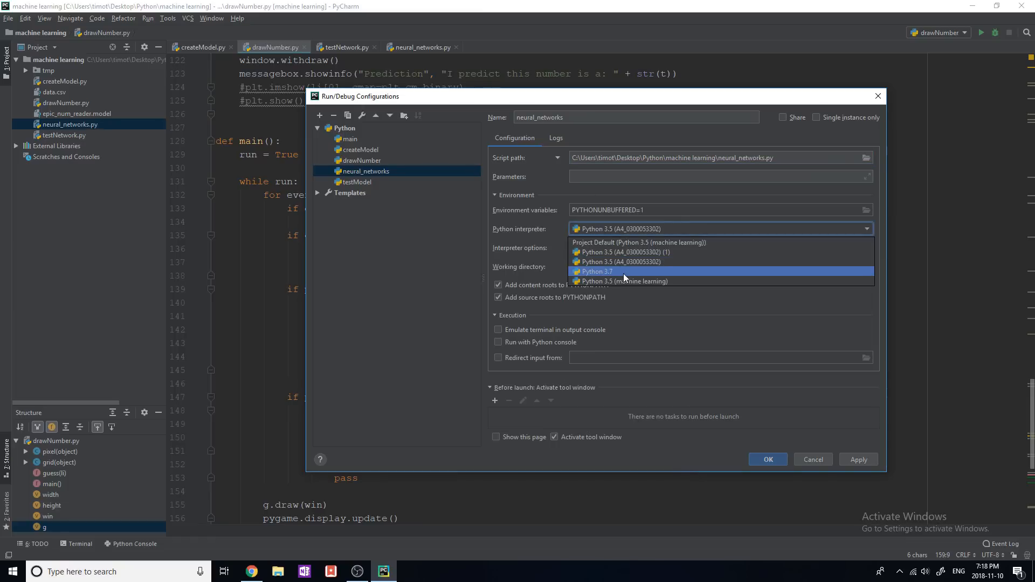
pyautogui.moveTo(633, 252)
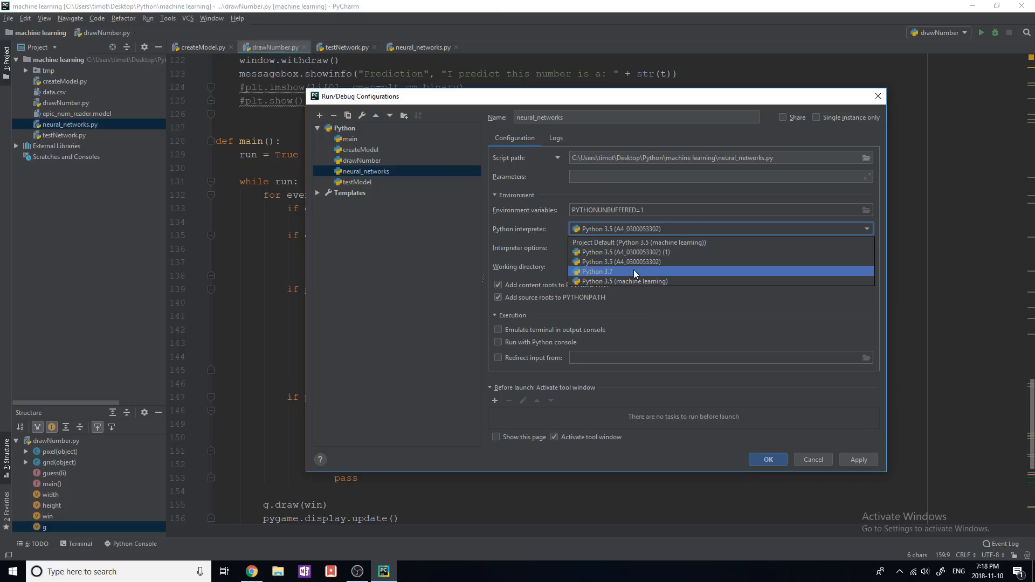
pyautogui.click(595, 272)
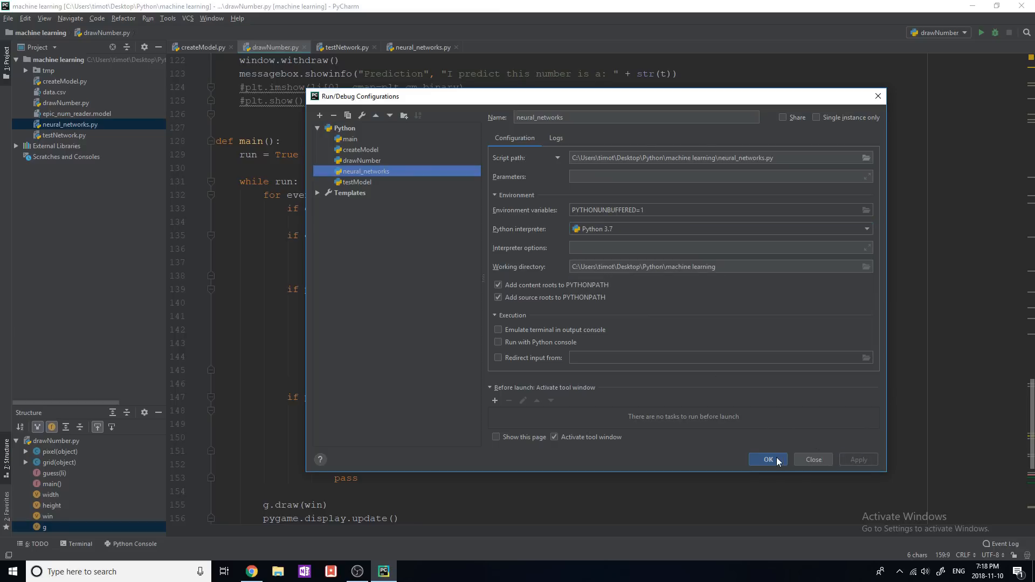
pyautogui.click(767, 459)
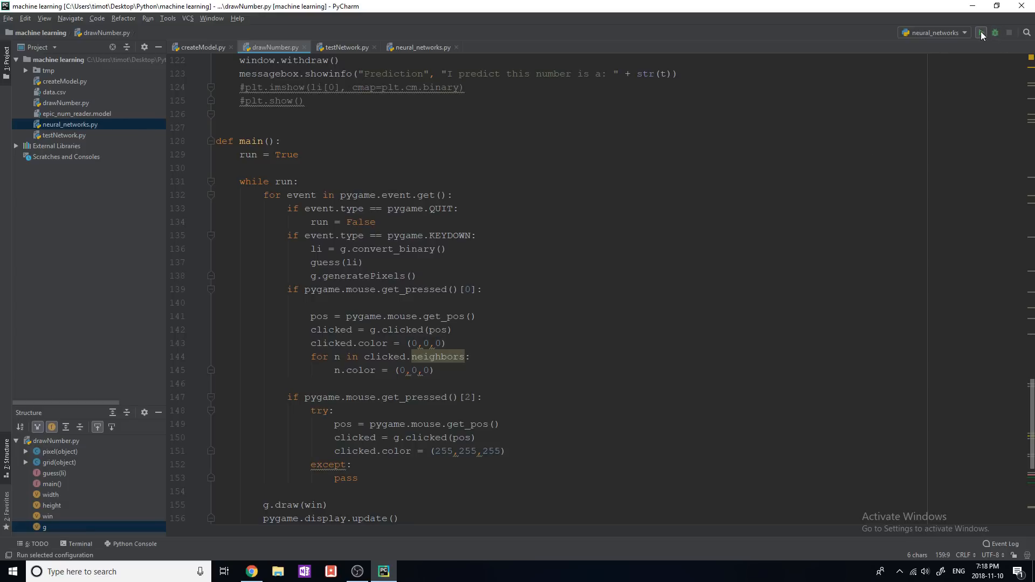
# Switch the active configuration to main and run it, showing neural_networks.py's launch command
pyautogui.click(964, 32)
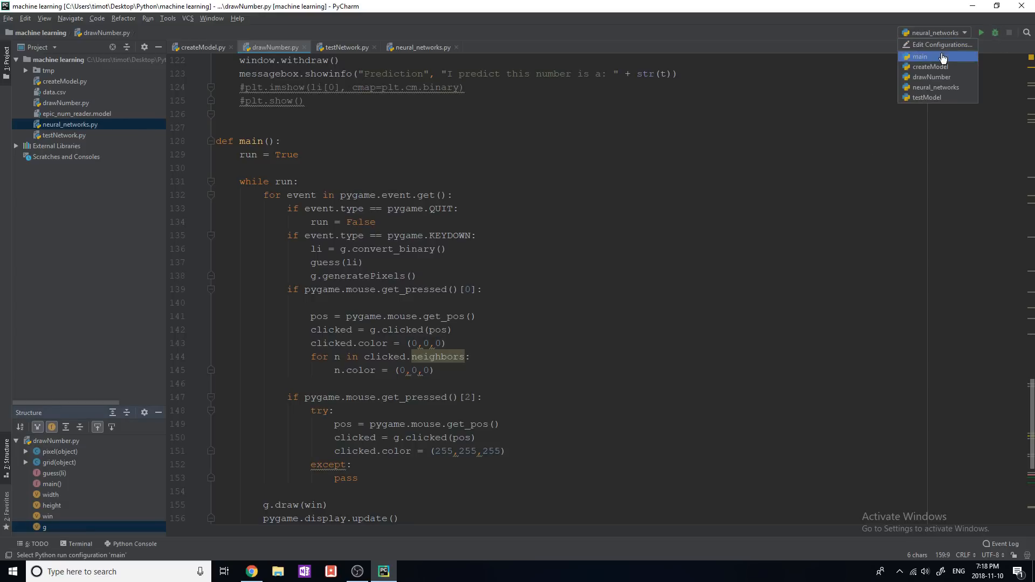
pyautogui.click(920, 56)
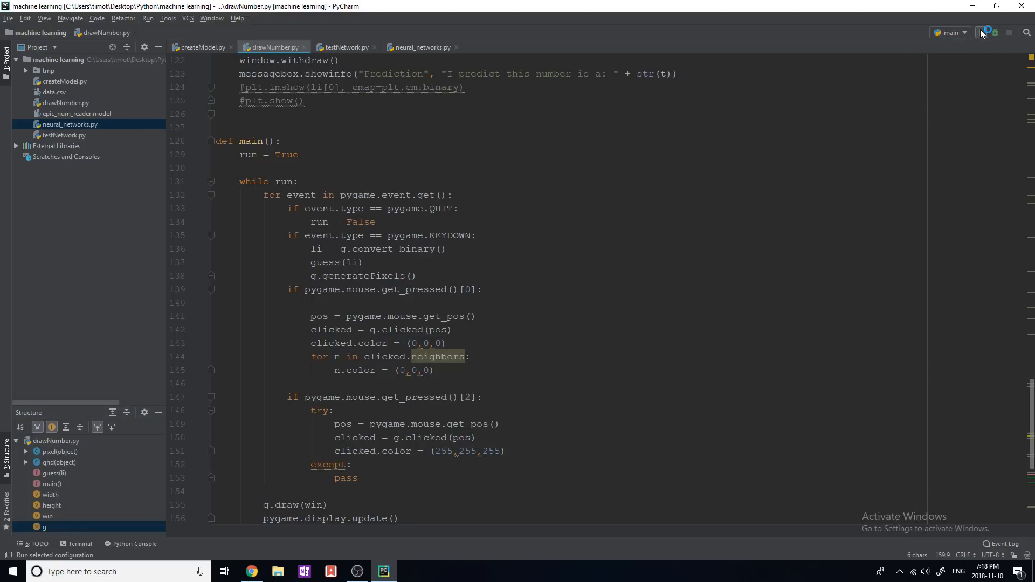
pyautogui.click(982, 33)
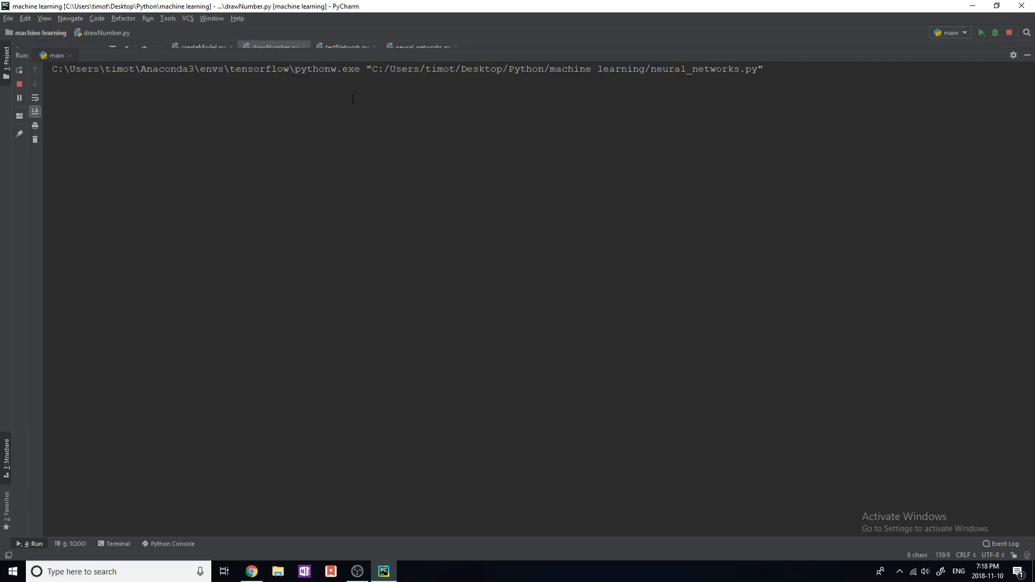
pyautogui.moveTo(345, 363)
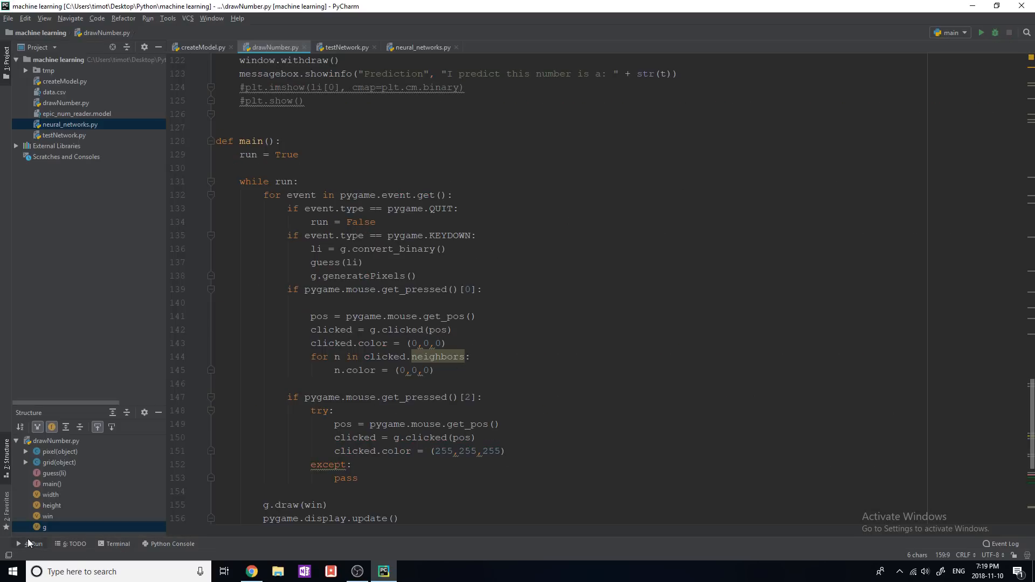
pyautogui.click(32, 543)
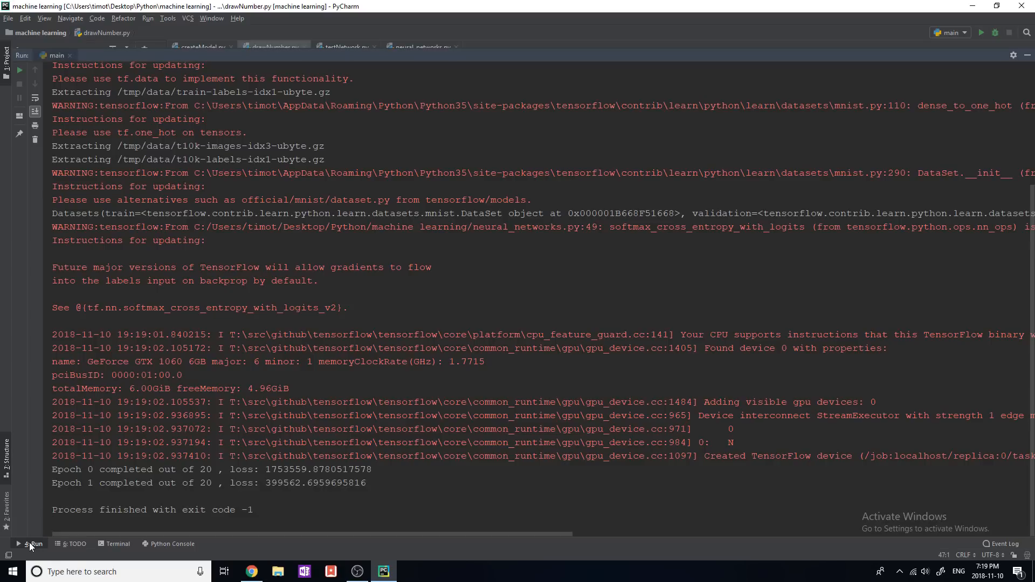
pyautogui.moveTo(77, 22)
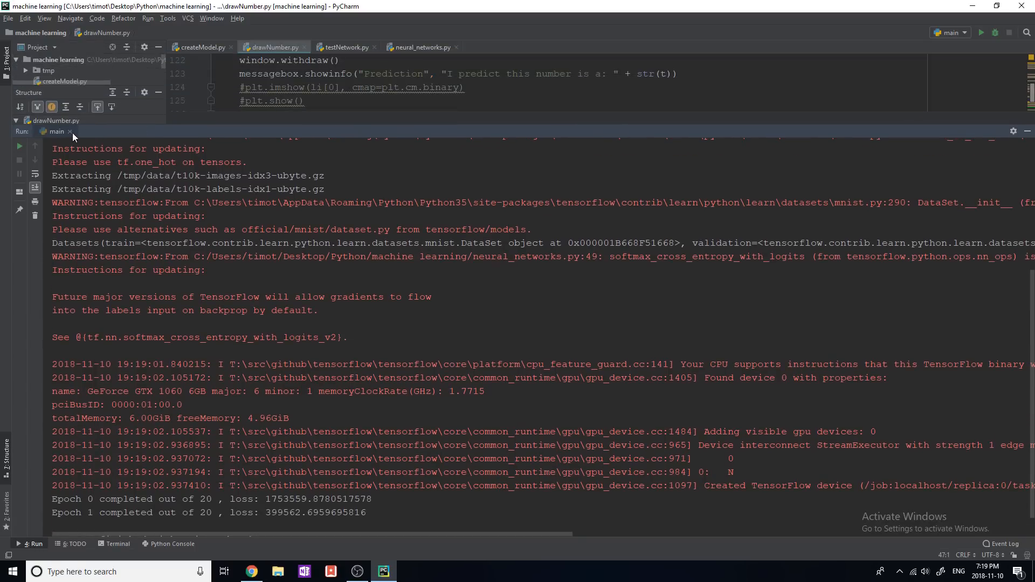
pyautogui.click(951, 32)
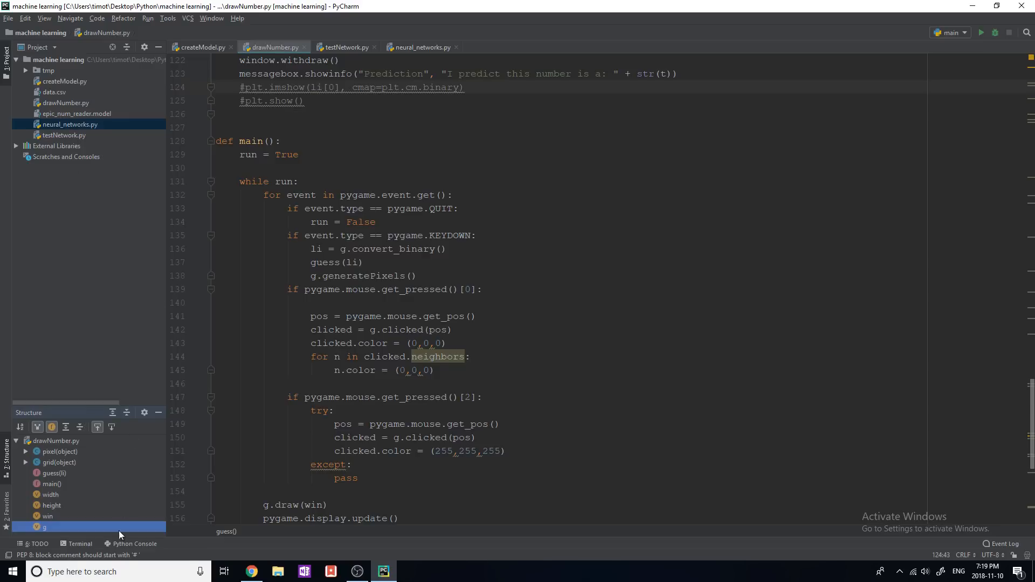
# Bring up the built-in terminal, then enter x = 4 in the Python console
pyautogui.click(81, 543)
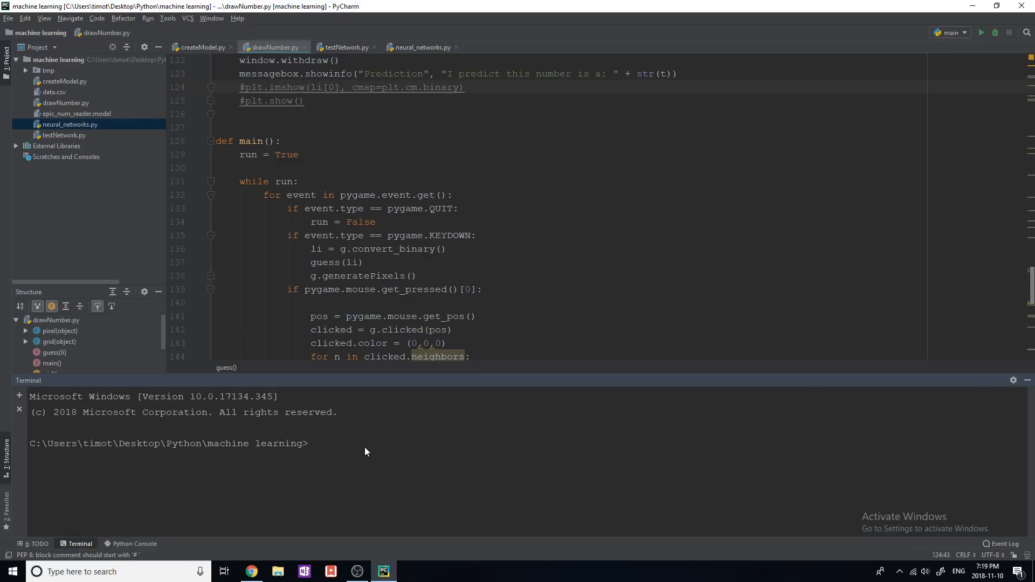
pyautogui.moveTo(114, 415)
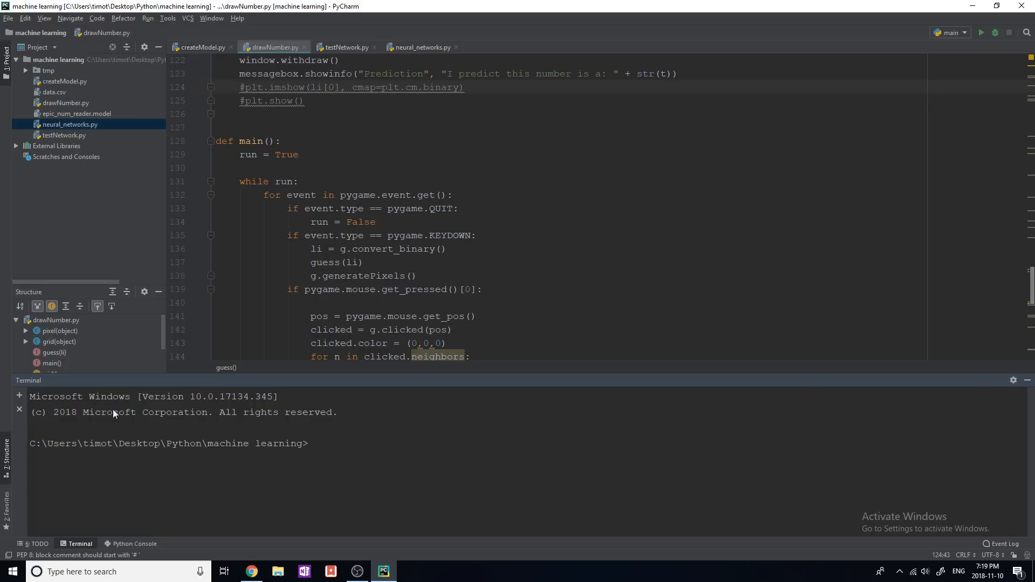
pyautogui.moveTo(315, 456)
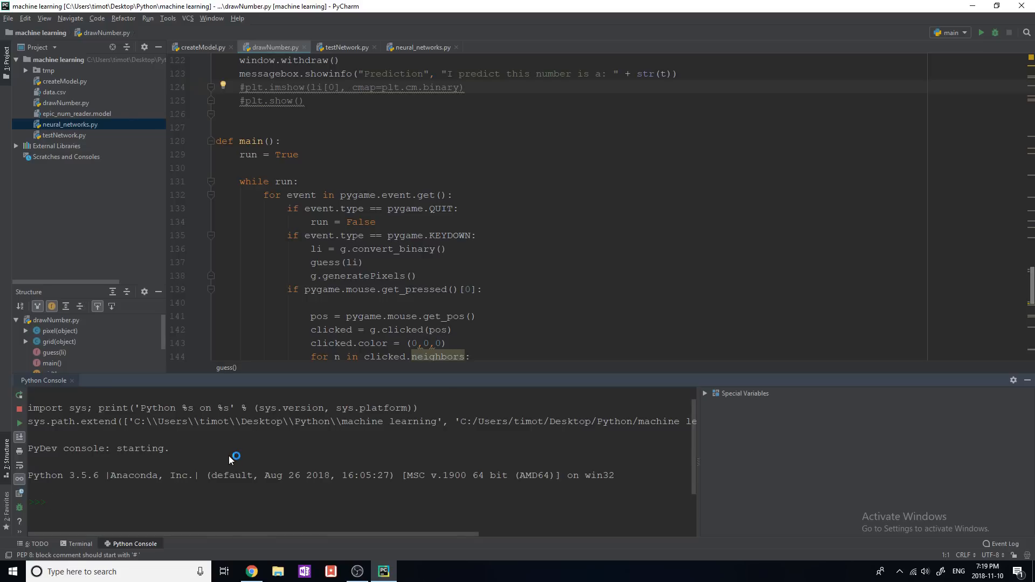
pyautogui.write('x = 4')
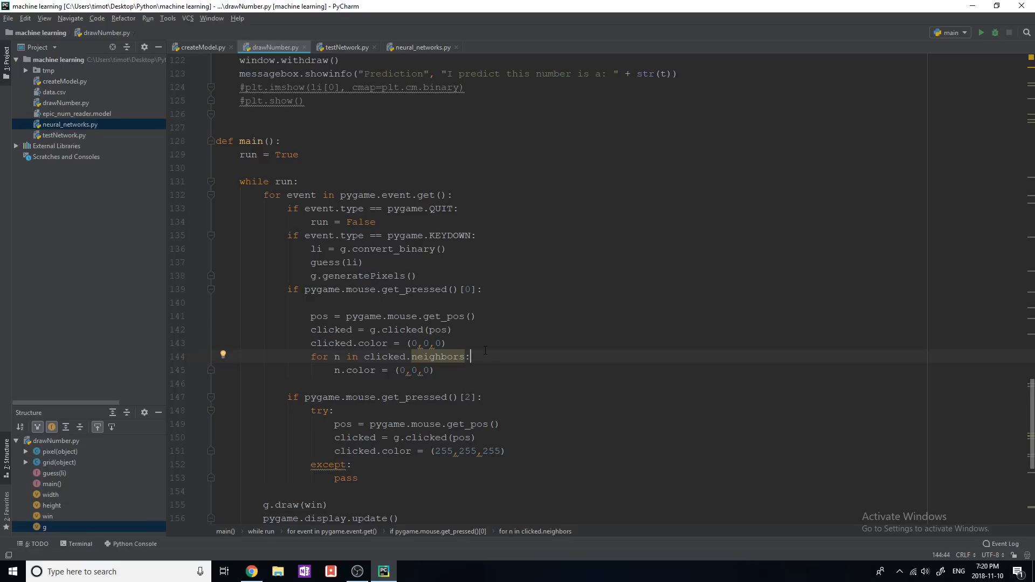
# Scroll drawNumber.py to its top to show the imports and pixel class
pyautogui.scroll(3)
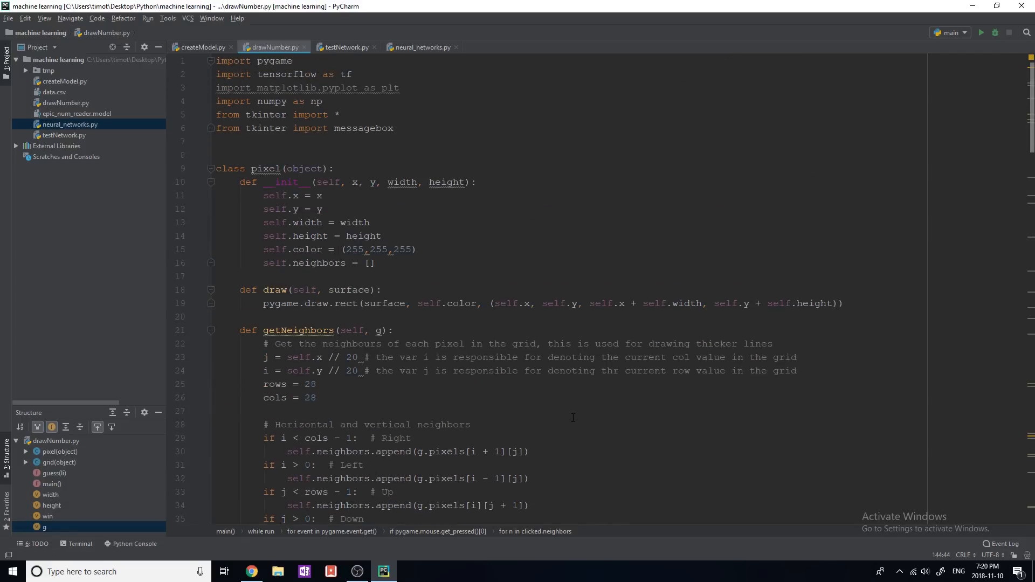
pyautogui.moveTo(507, 390)
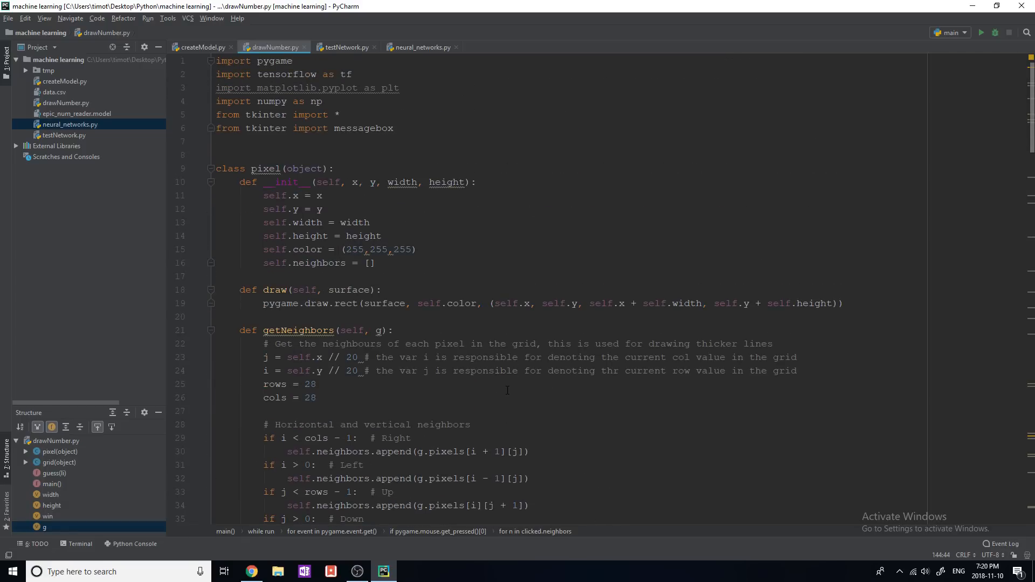